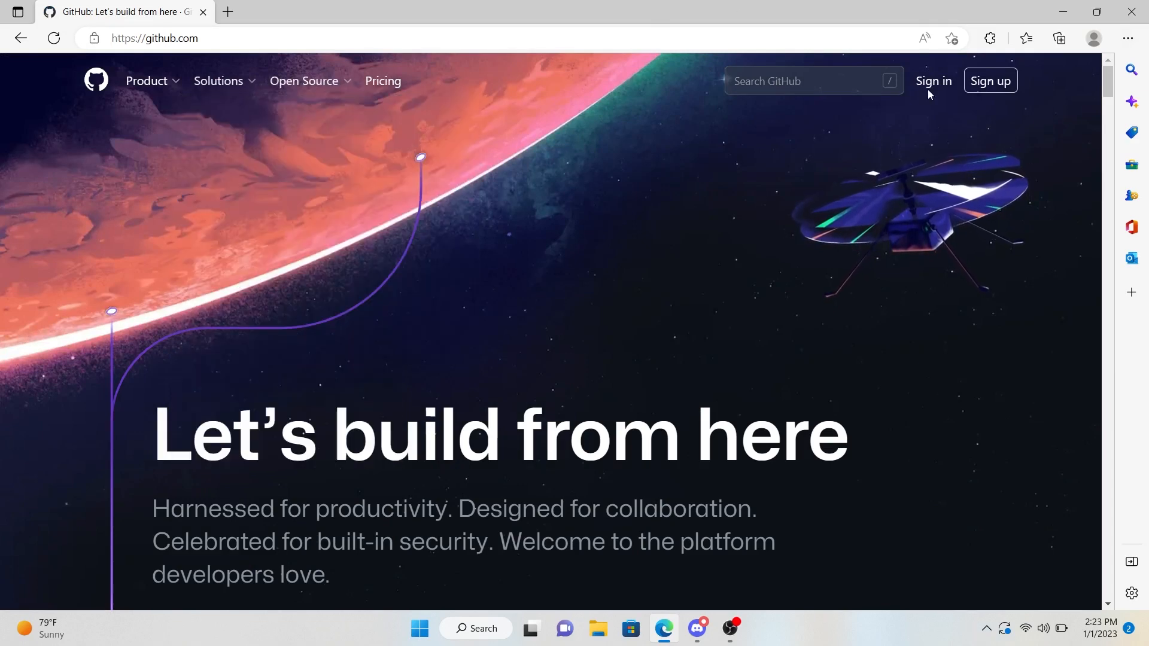
- Start a new GitHub account sign-up and submit the email, password and username
click(990, 80)
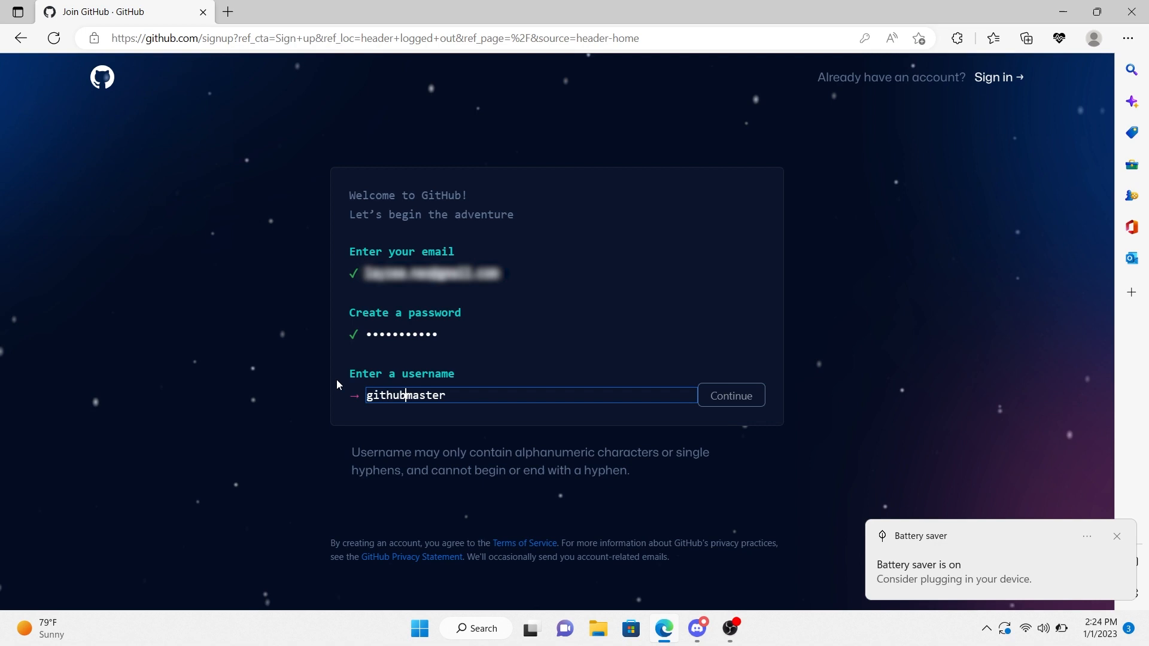
click(730, 395)
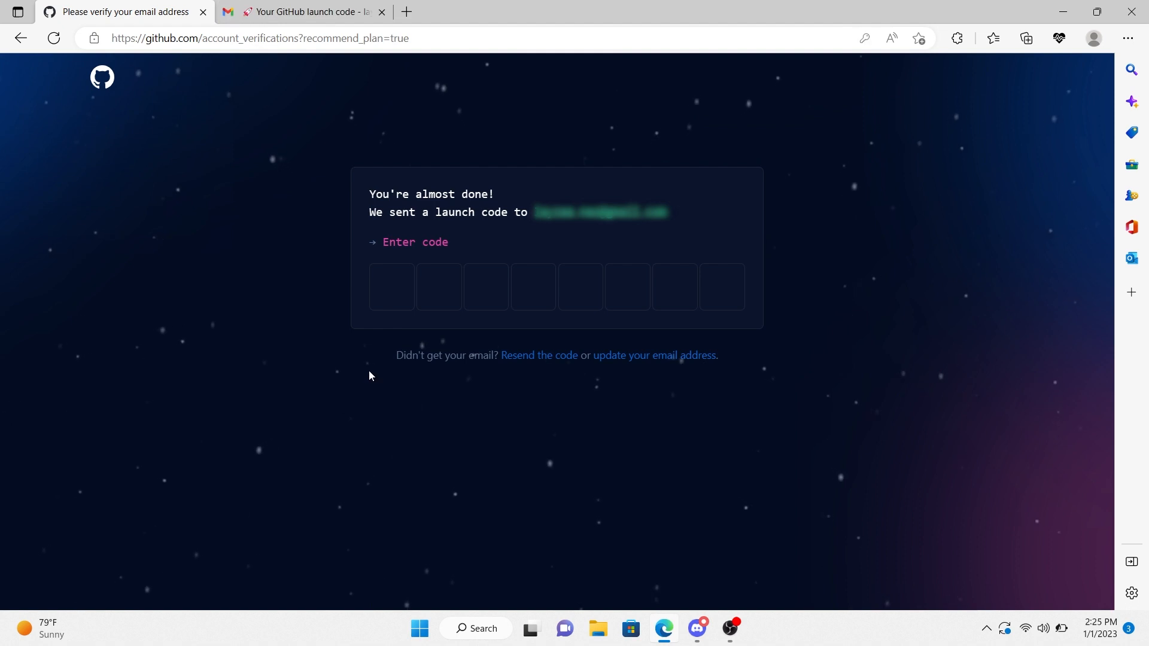
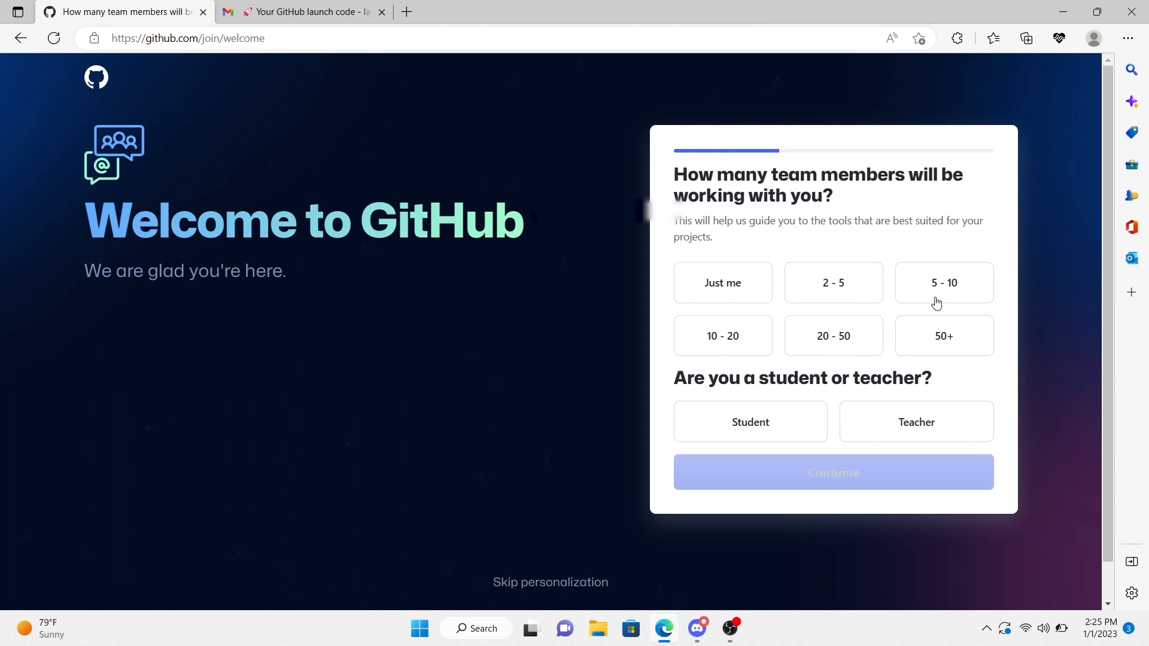
- Enter the emailed launch code, answer 'Just me' and 'Student', then browse the features list
click(750, 421)
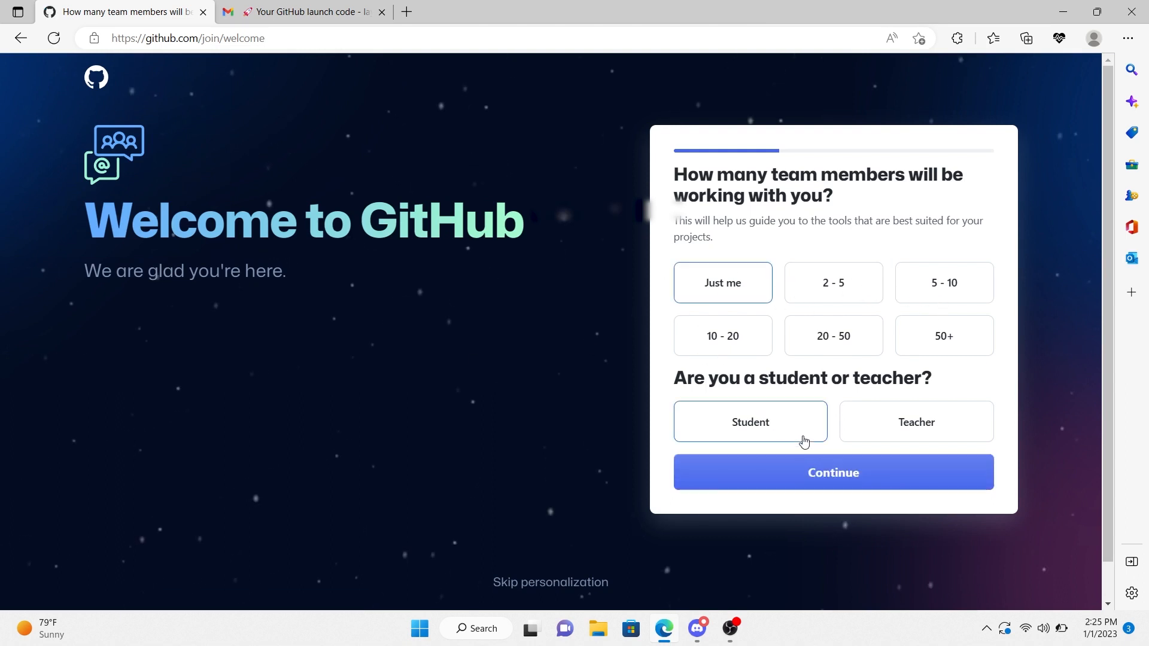
click(834, 472)
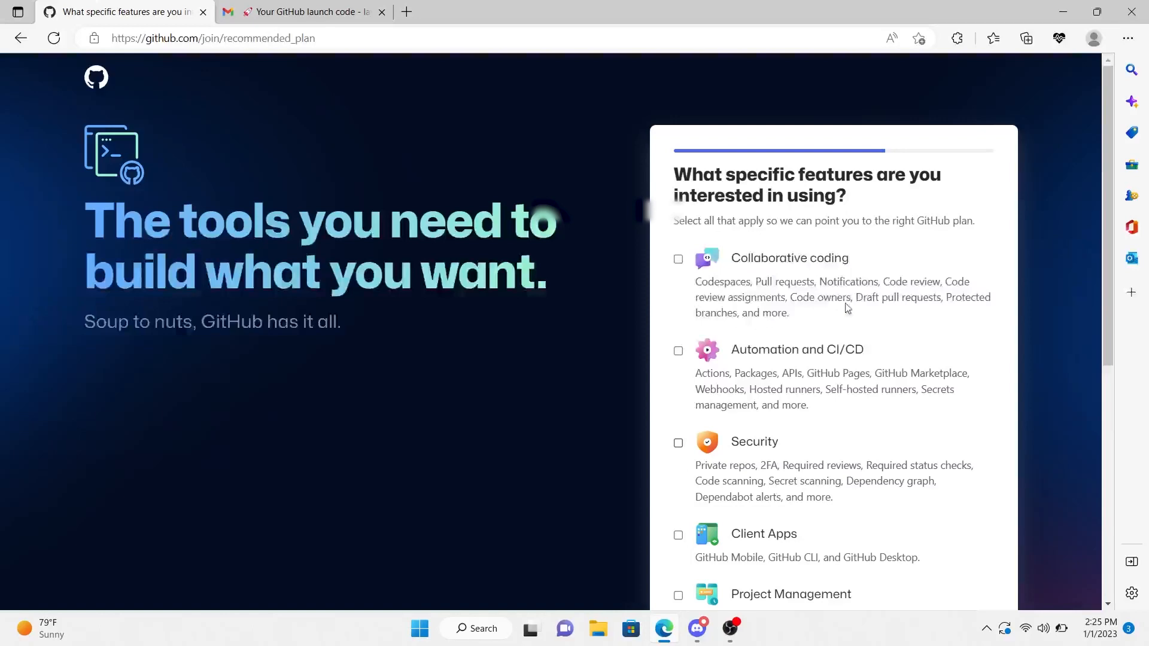
scroll(down, 3)
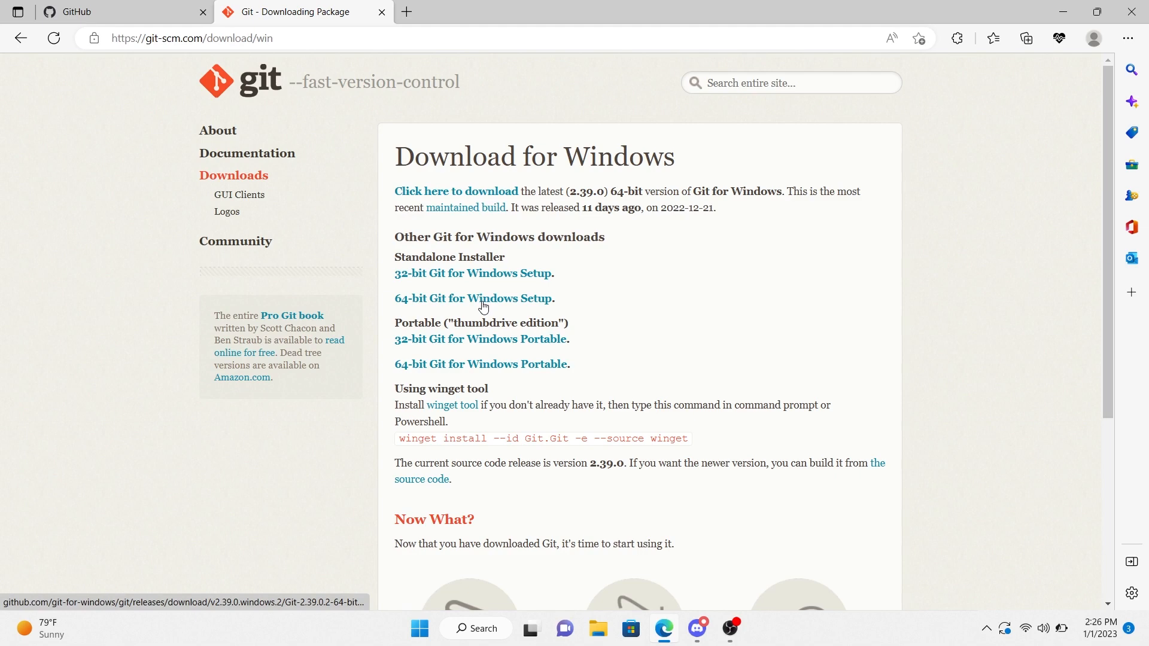
- Download the 64-bit Git for Windows Setup installer in Edge and run it
click(473, 298)
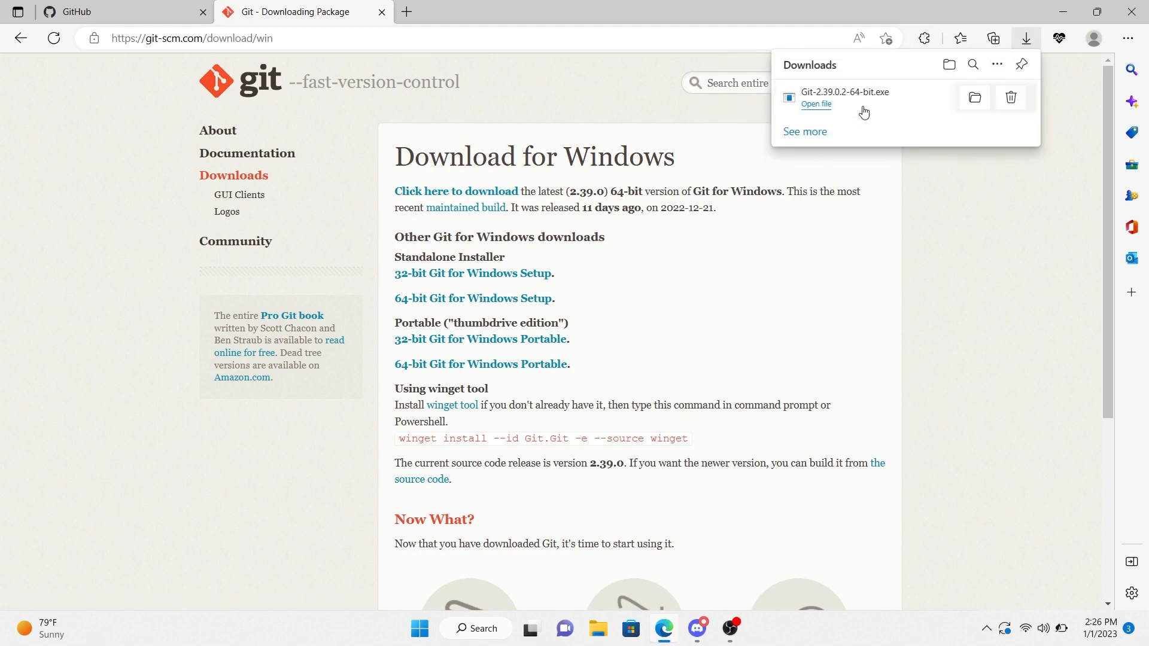
click(815, 104)
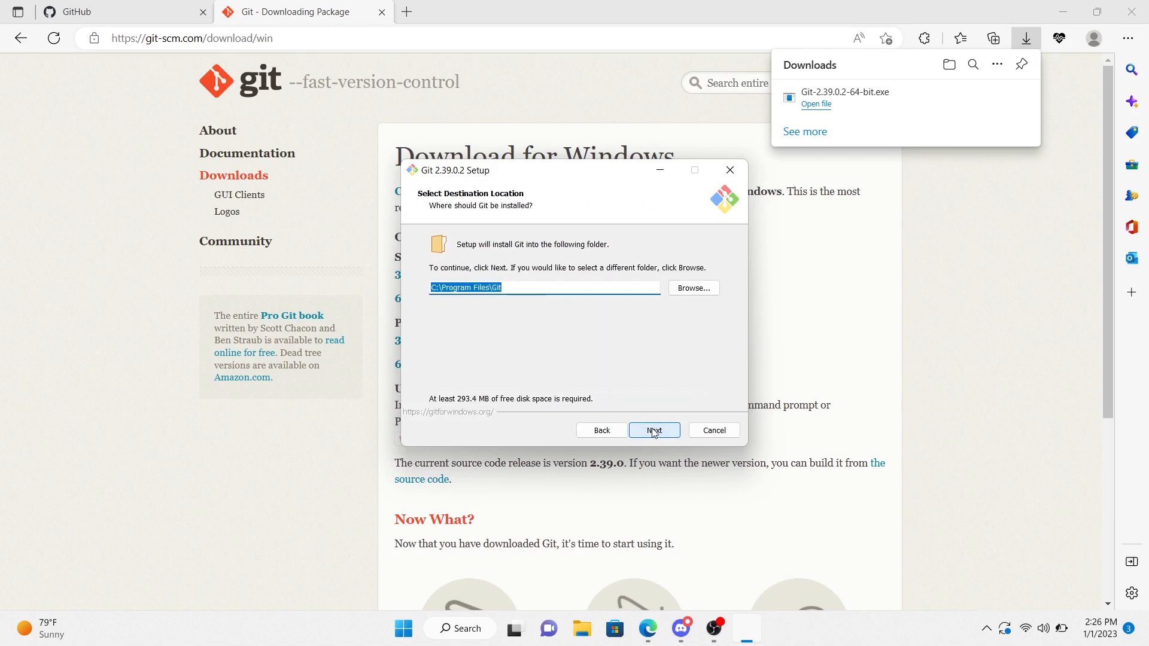
- Keep the default folder, components and shortcuts, and choose Notepad as Git's editor
click(654, 430)
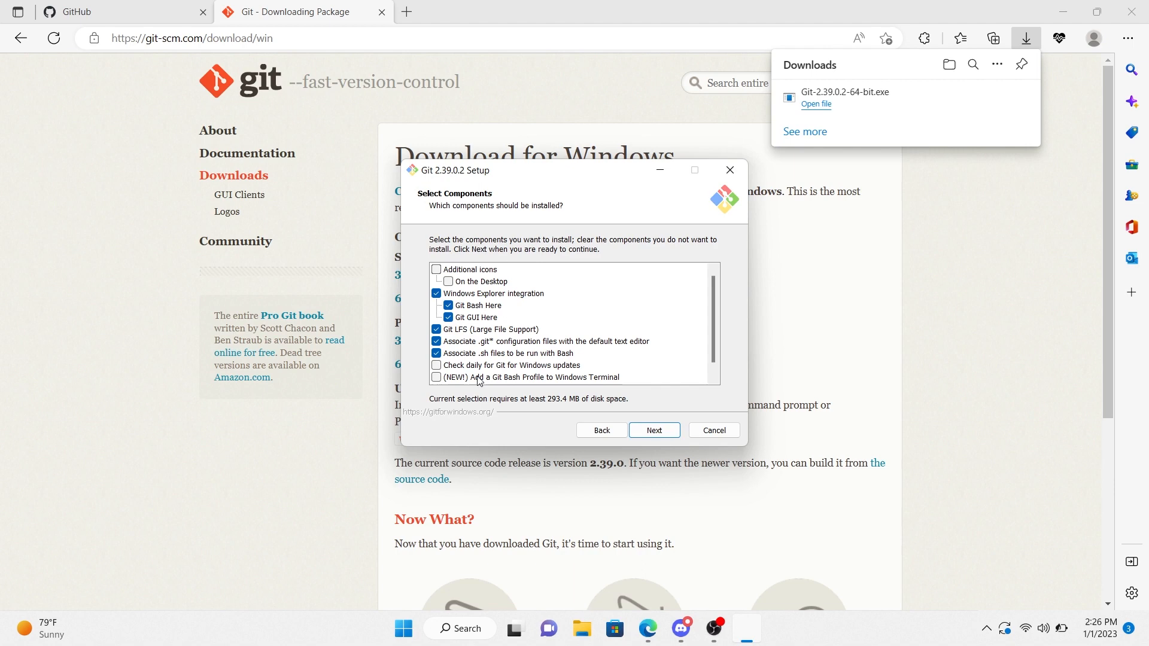
click(652, 431)
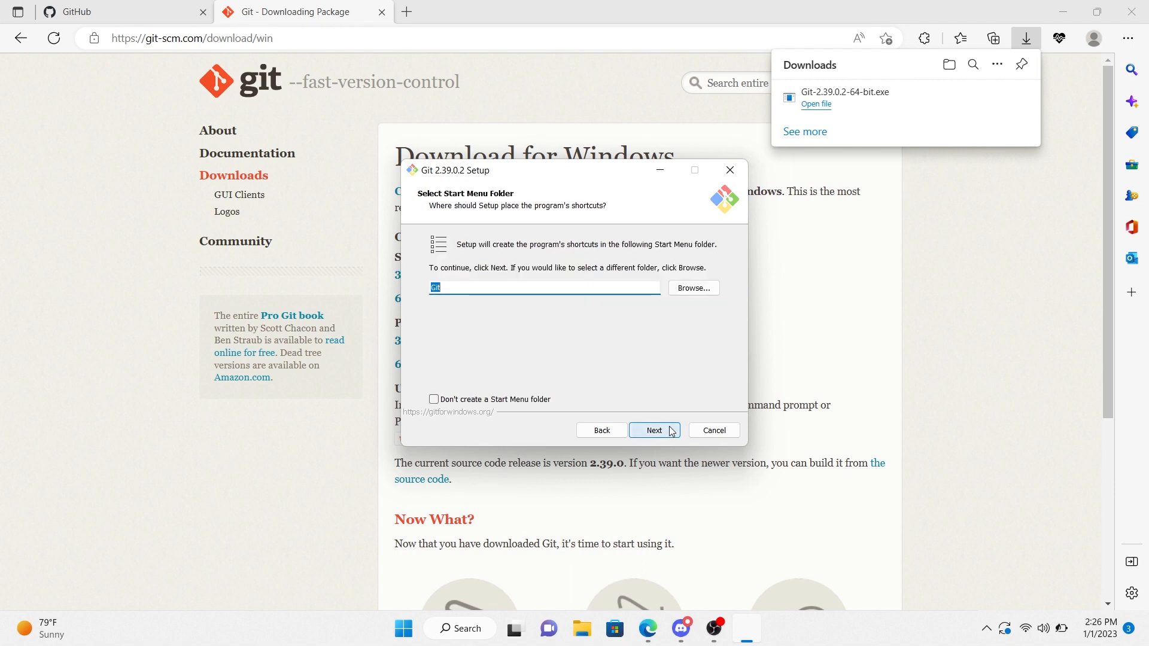
click(653, 430)
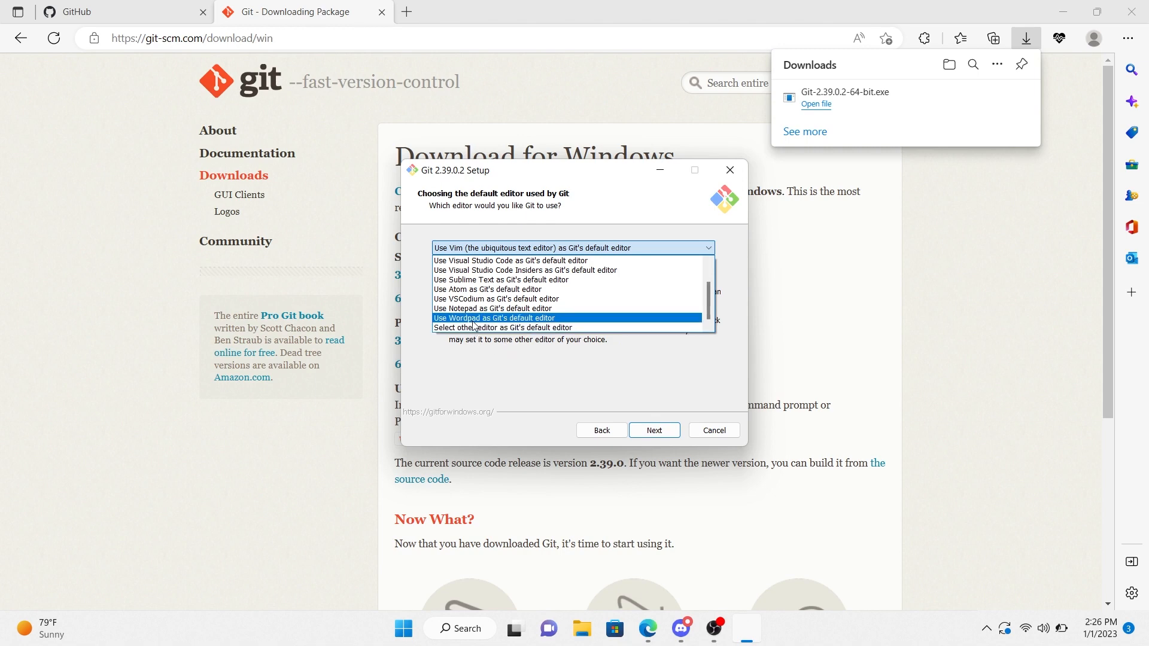
click(492, 308)
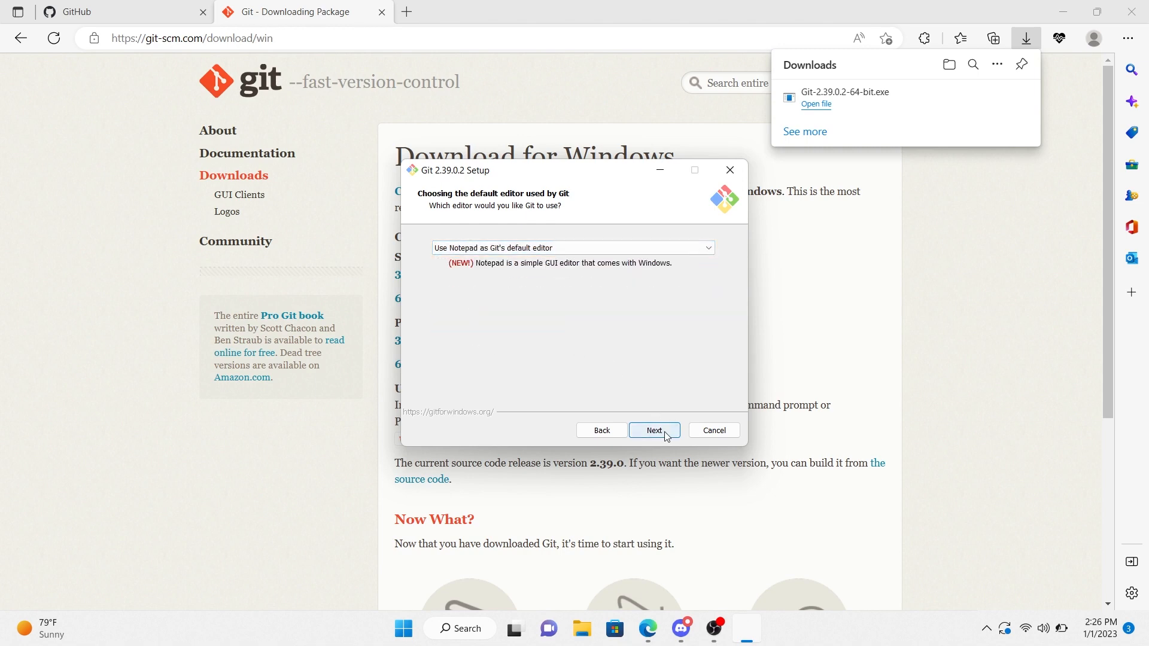
click(652, 430)
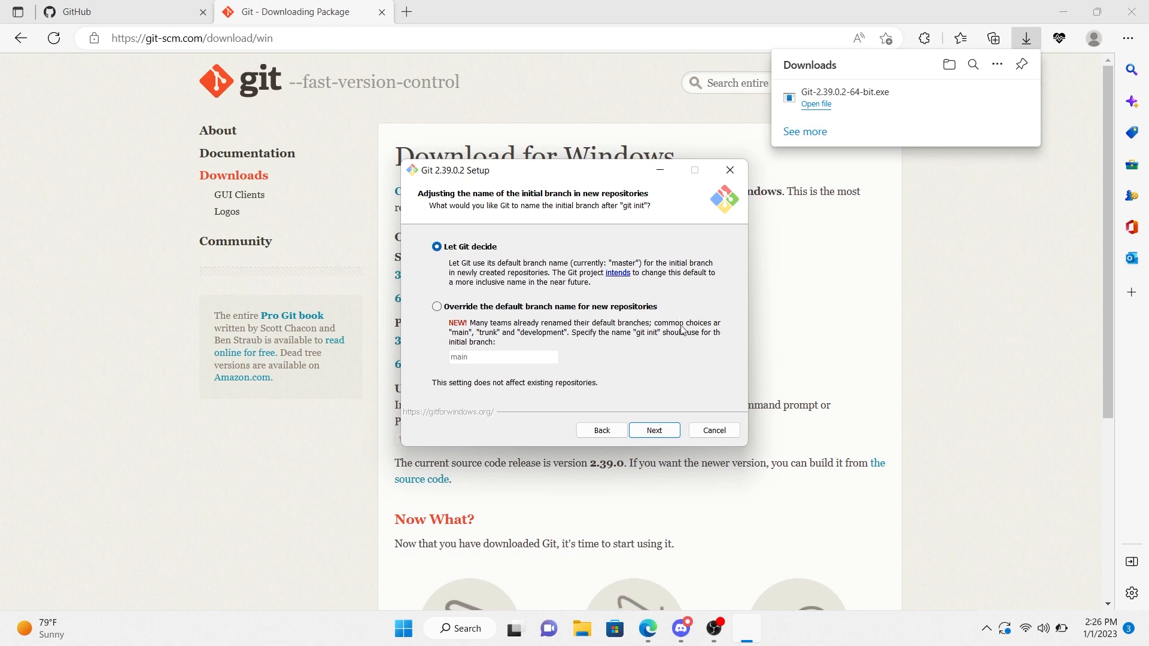
mouse_move(654, 430)
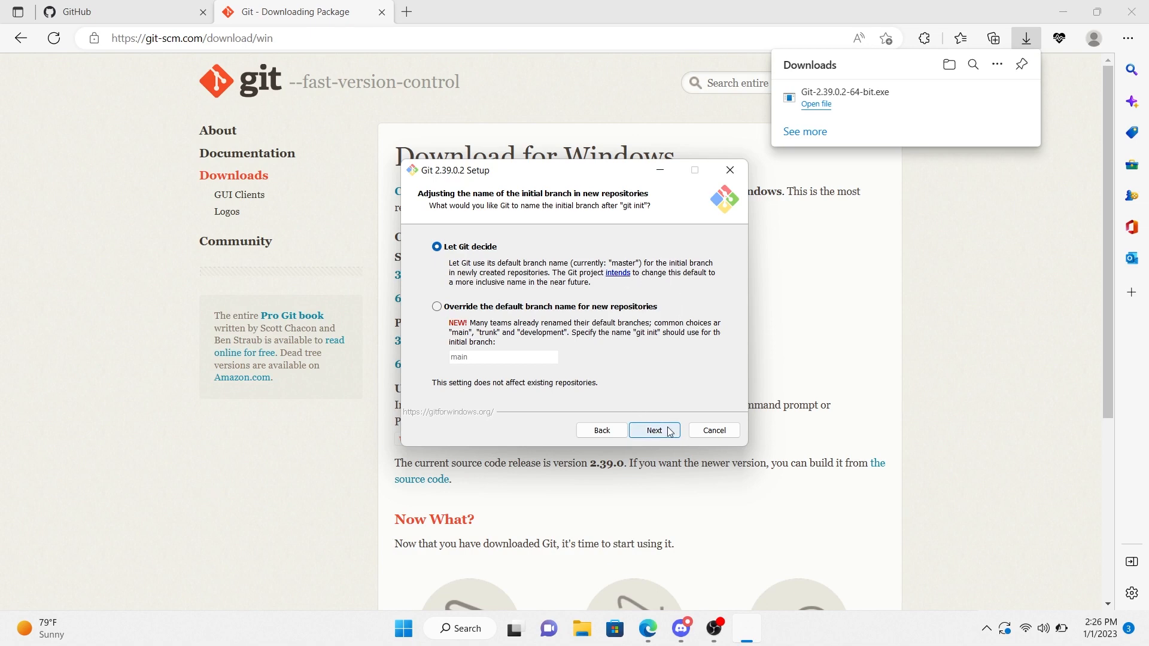
- Accept default branch naming, PATH, OpenSSH and OpenSSL, and use the Windows default console
click(653, 431)
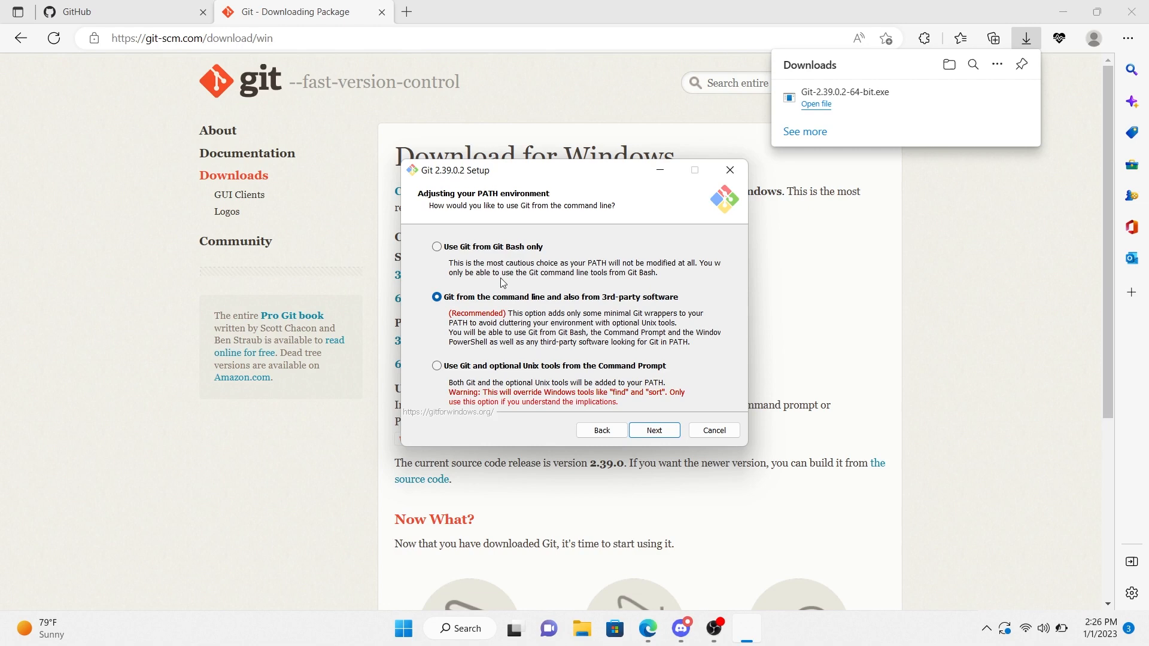
mouse_move(633, 390)
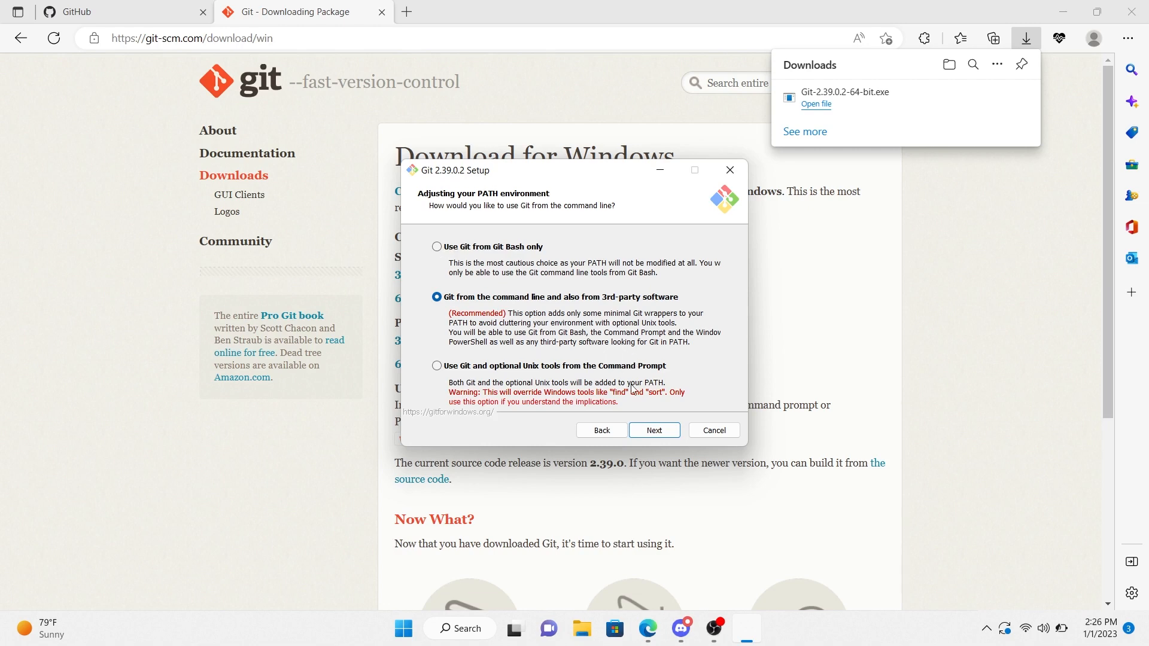
click(653, 431)
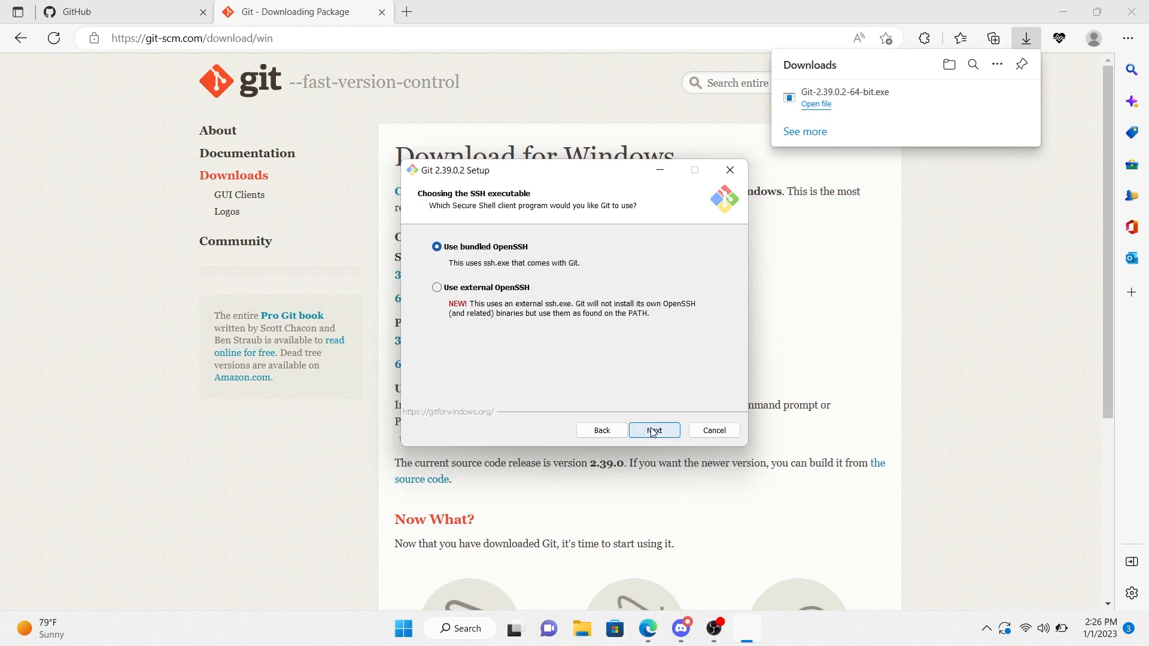
click(652, 430)
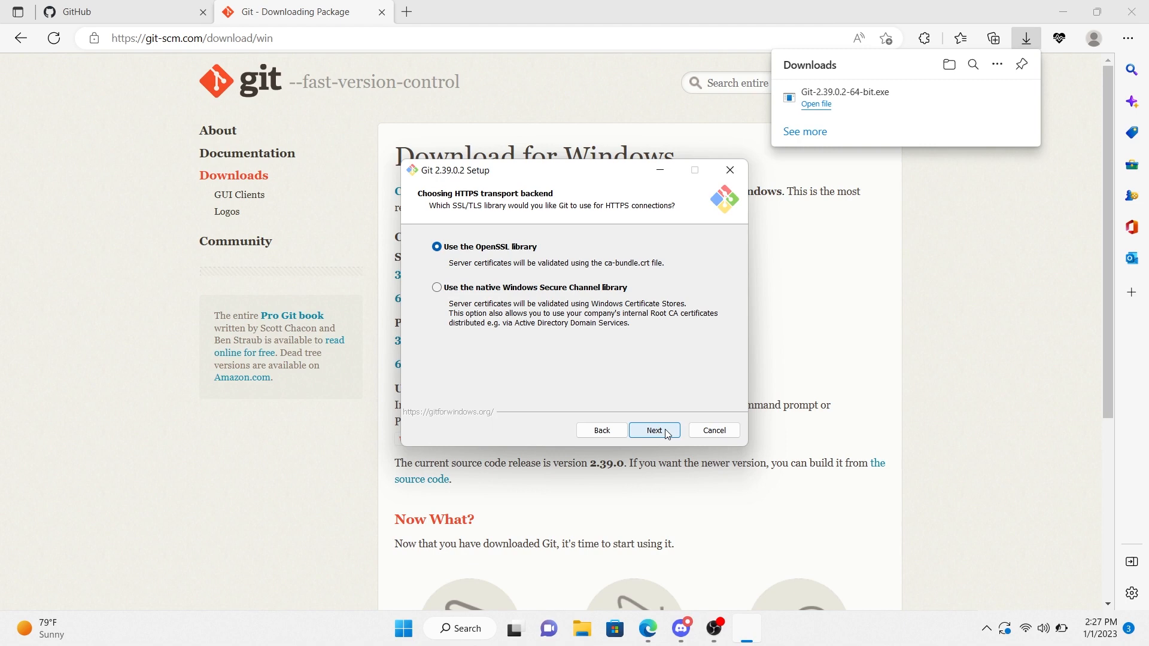
click(652, 431)
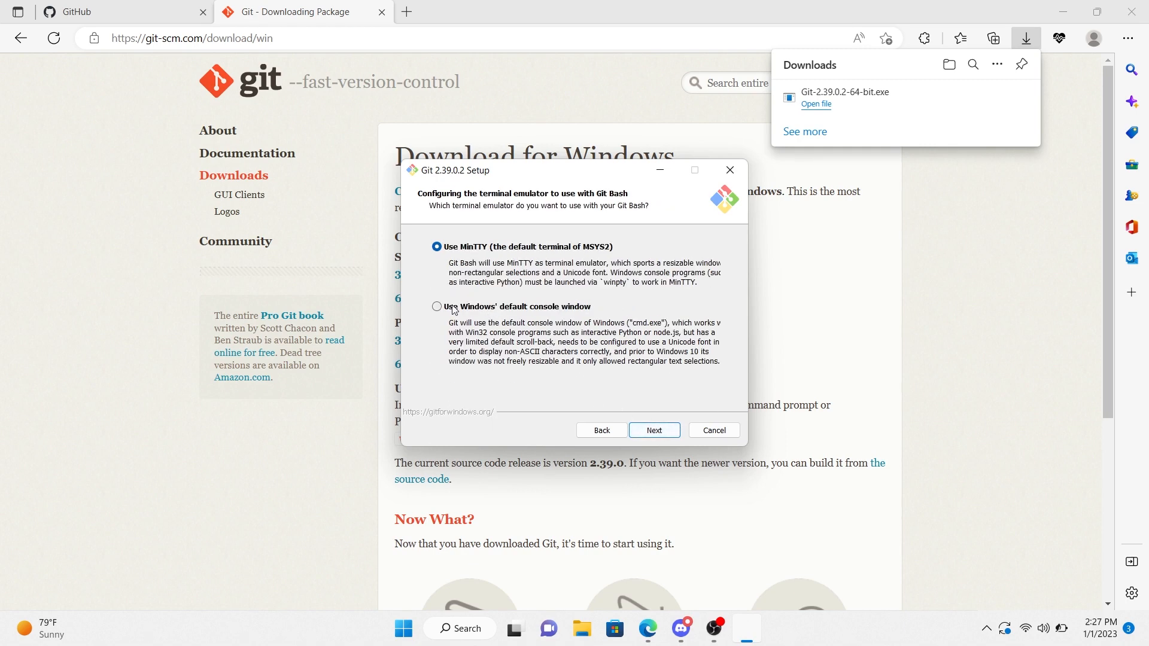
click(437, 306)
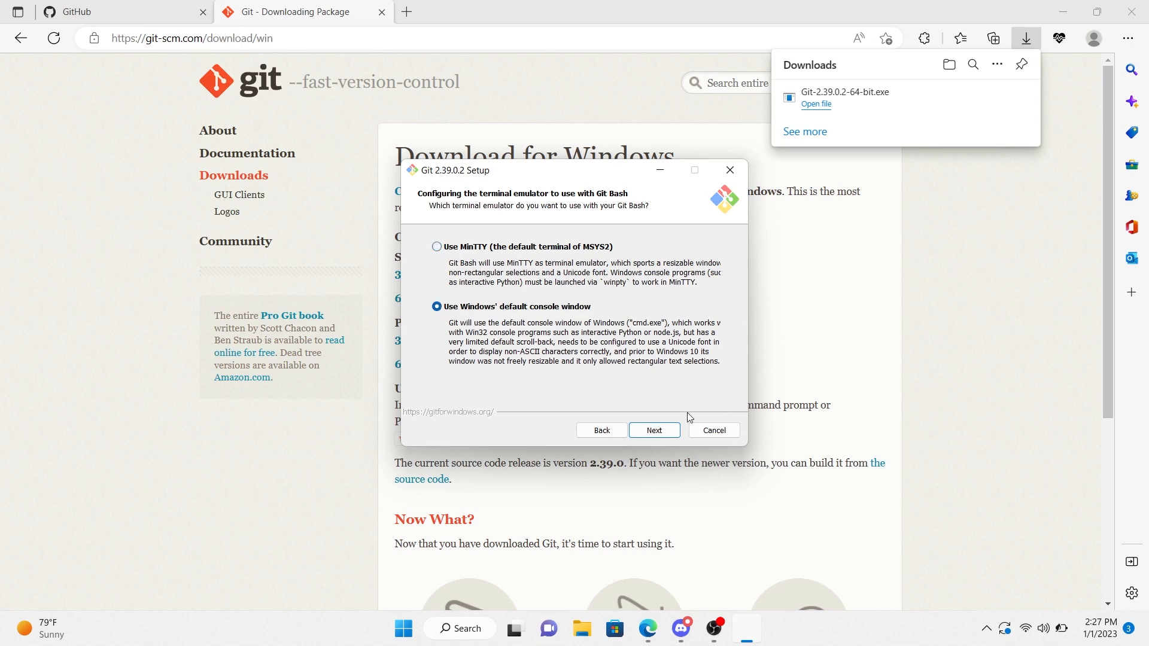
click(653, 431)
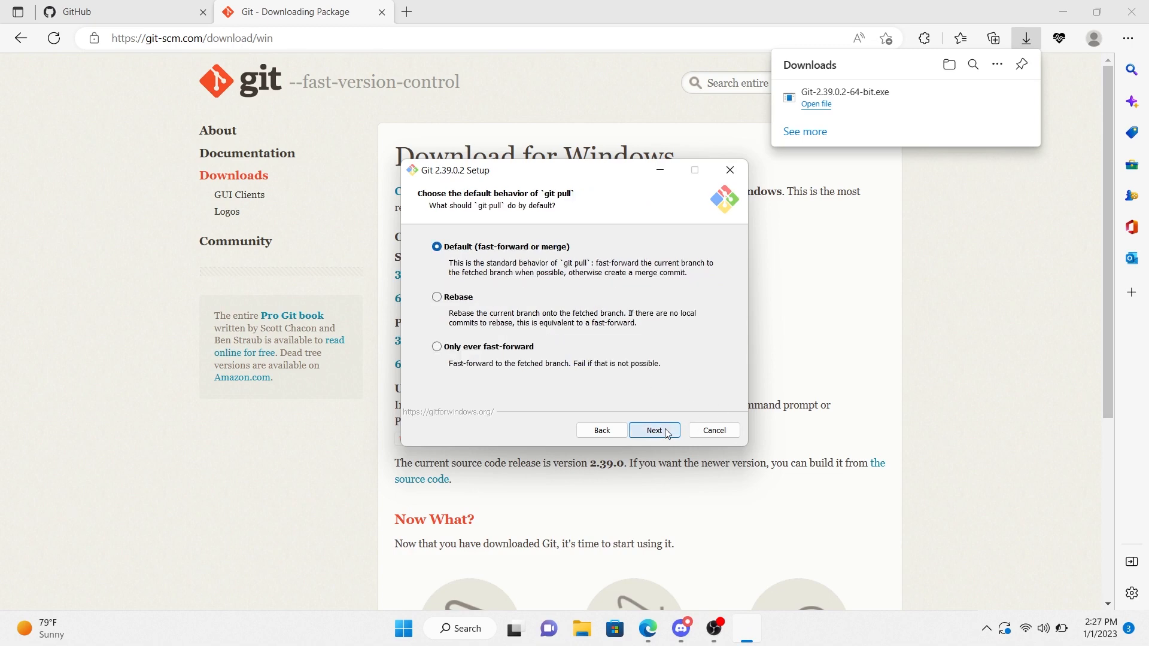
- Install Git with default pull and credential settings, then confirm git responds in Command Prompt
click(653, 431)
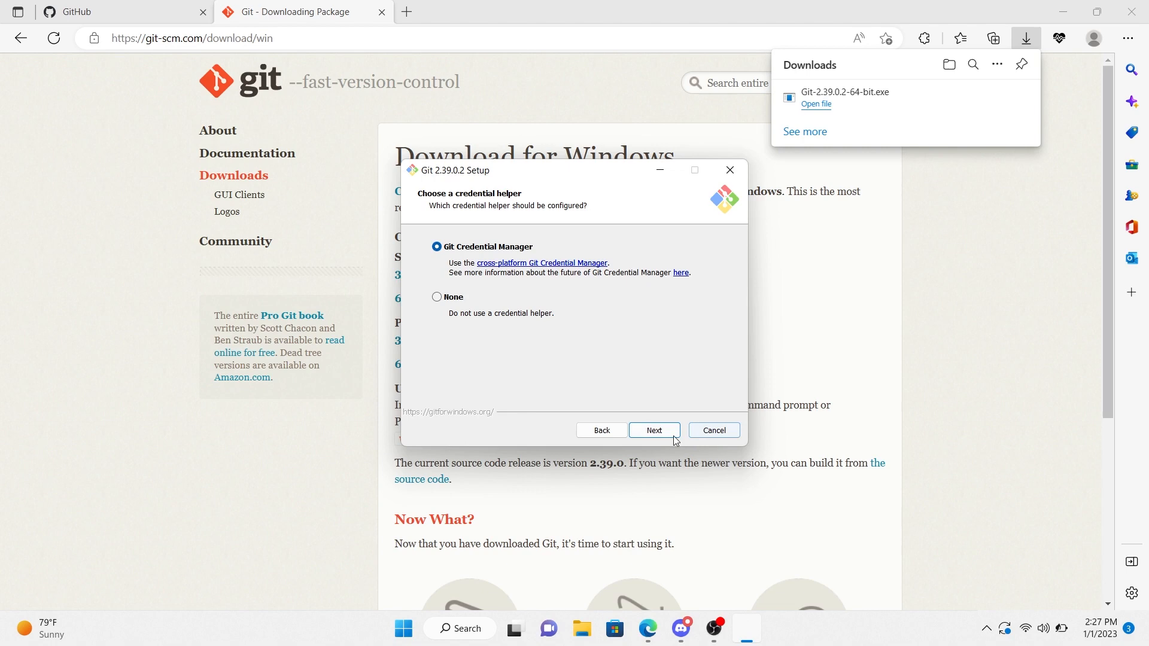
click(652, 430)
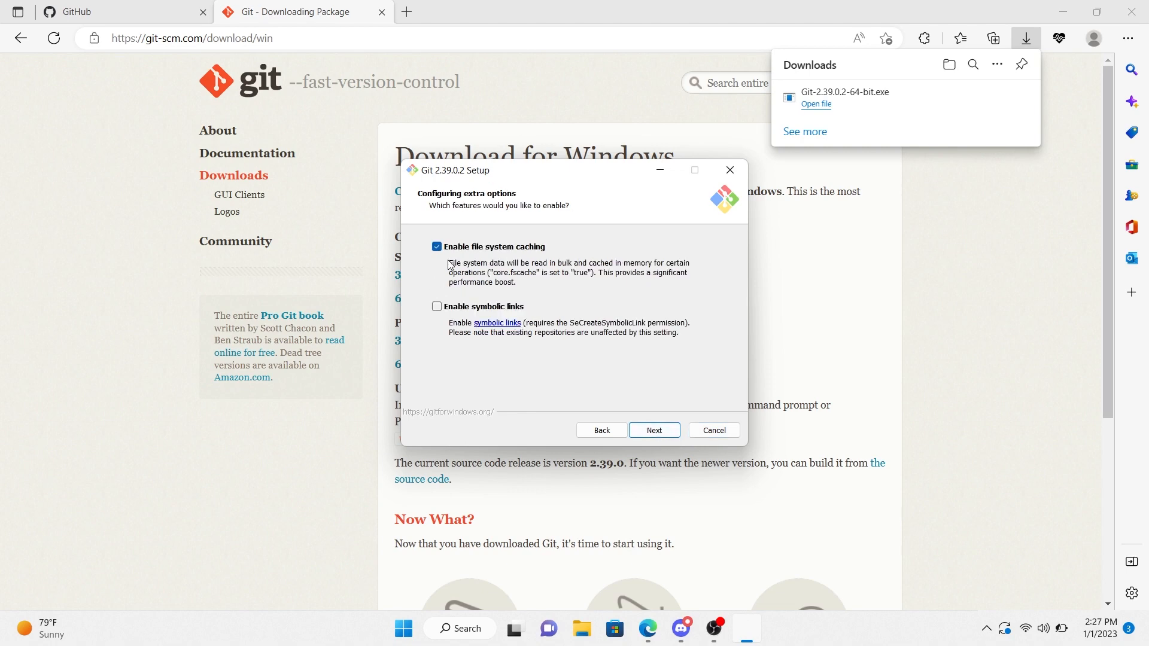
click(653, 430)
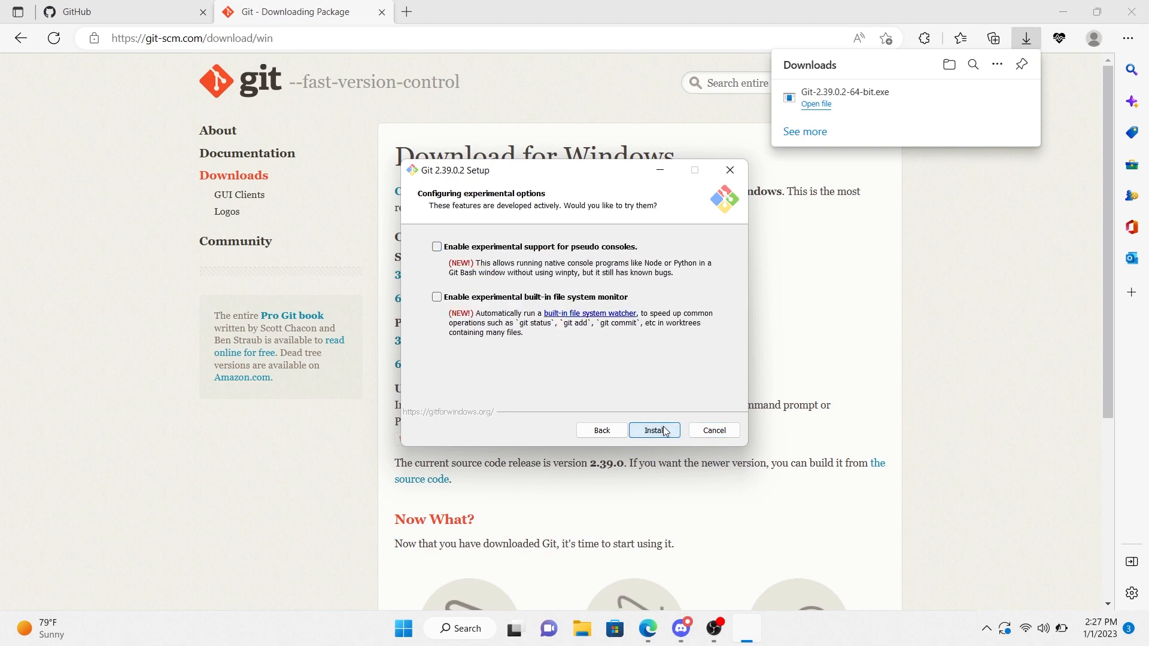
click(652, 431)
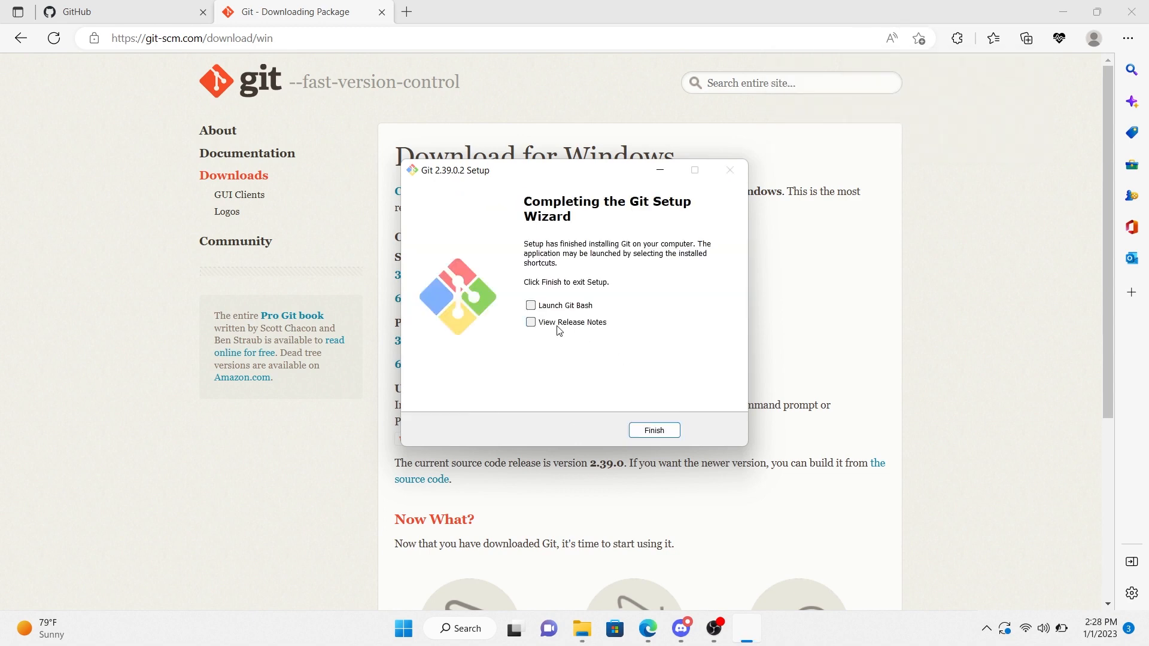
click(653, 430)
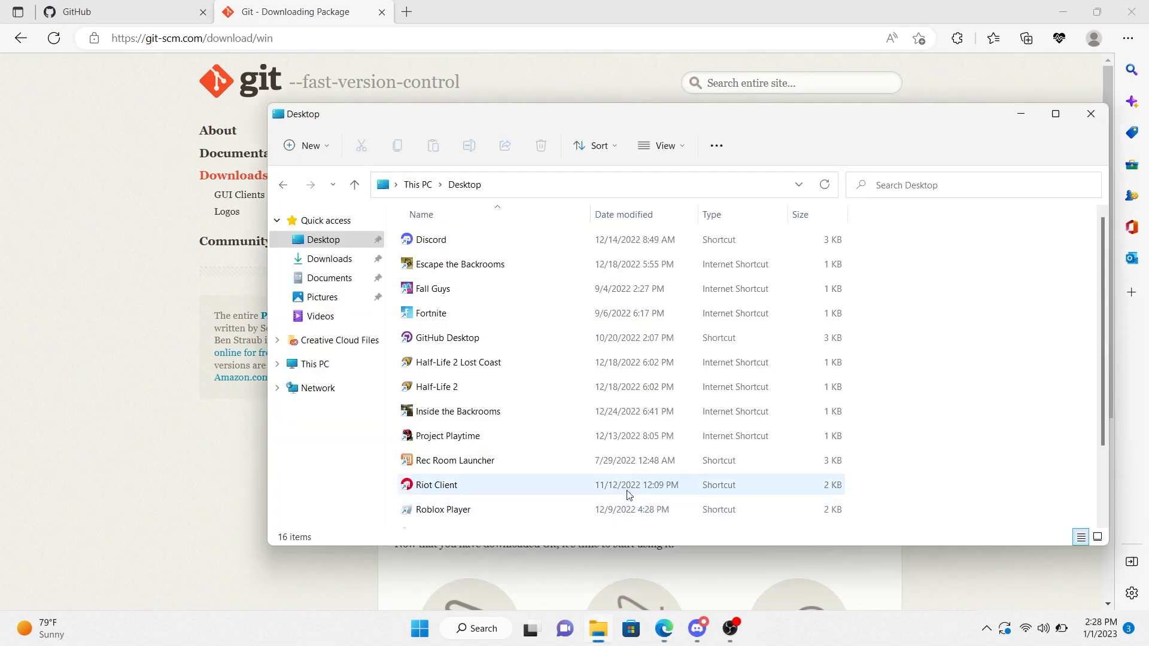
text(C:\Windows\System32\cmd.exe)
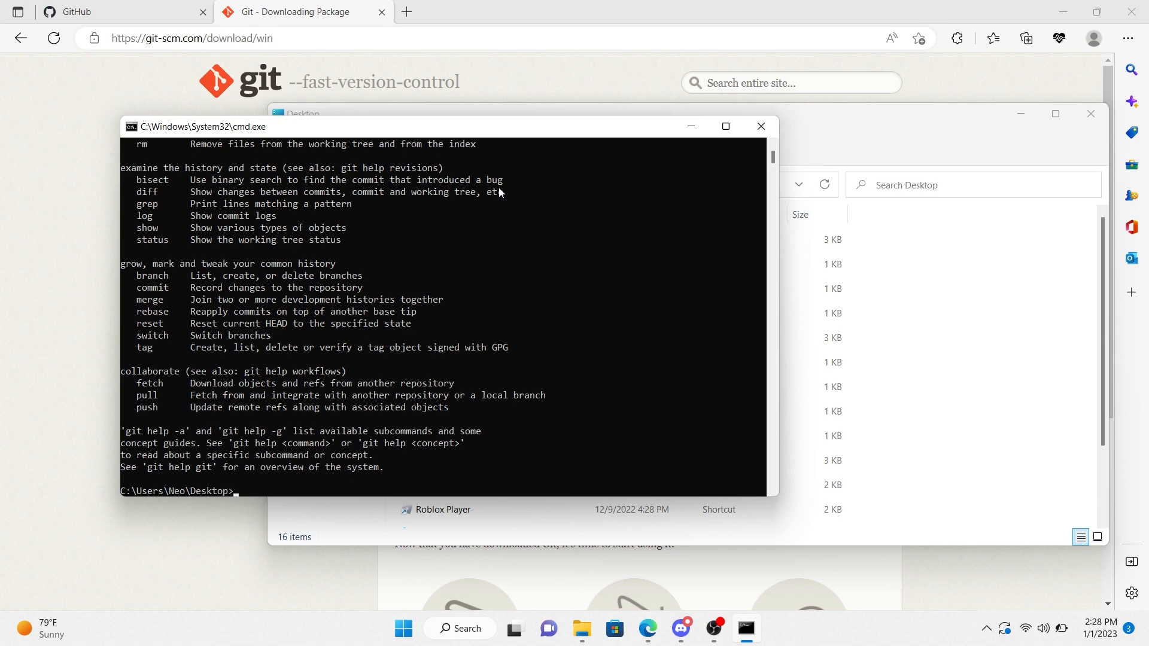
click(1029, 76)
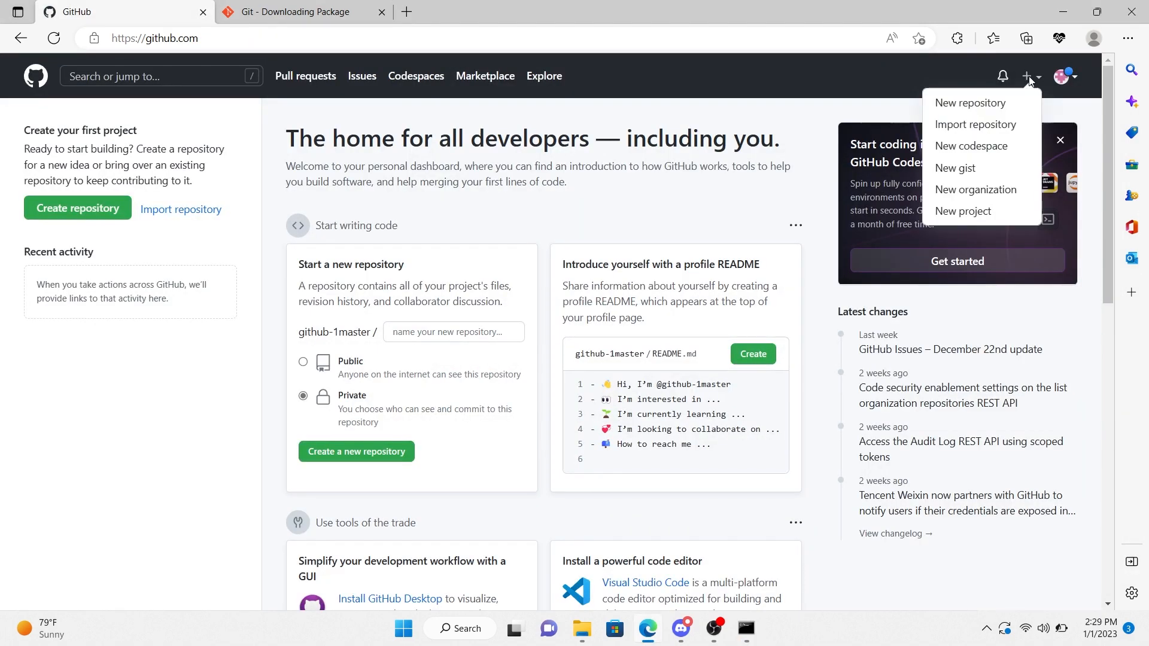
- Create a private GitHub repository named git-test without README, gitignore or license
click(970, 102)
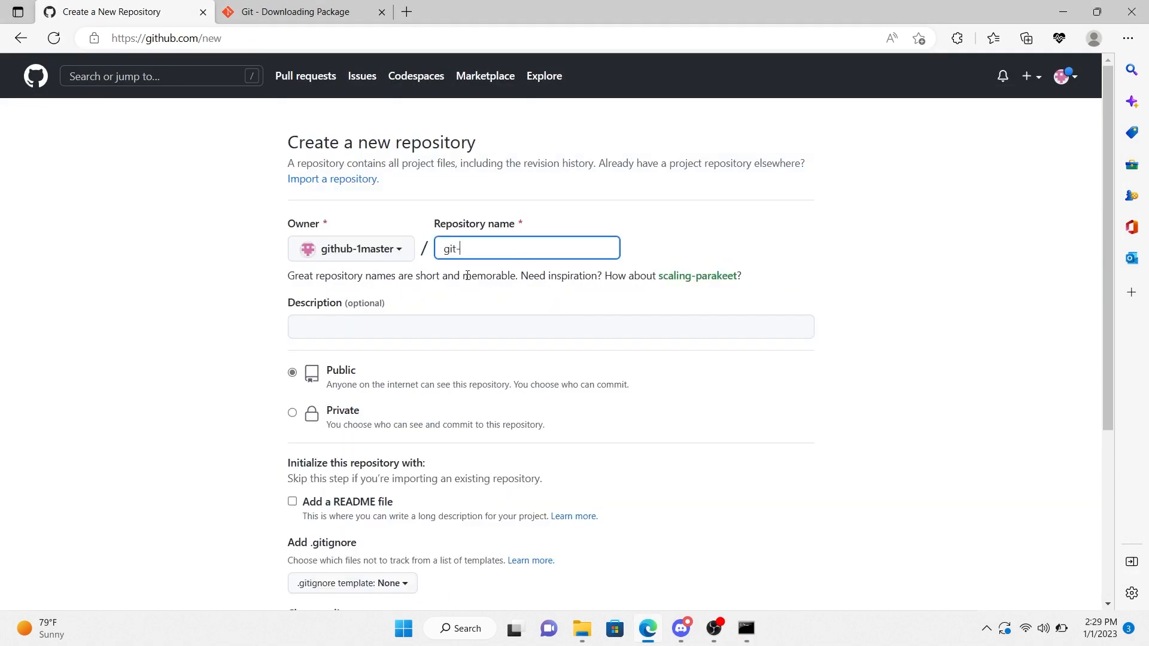
text(test)
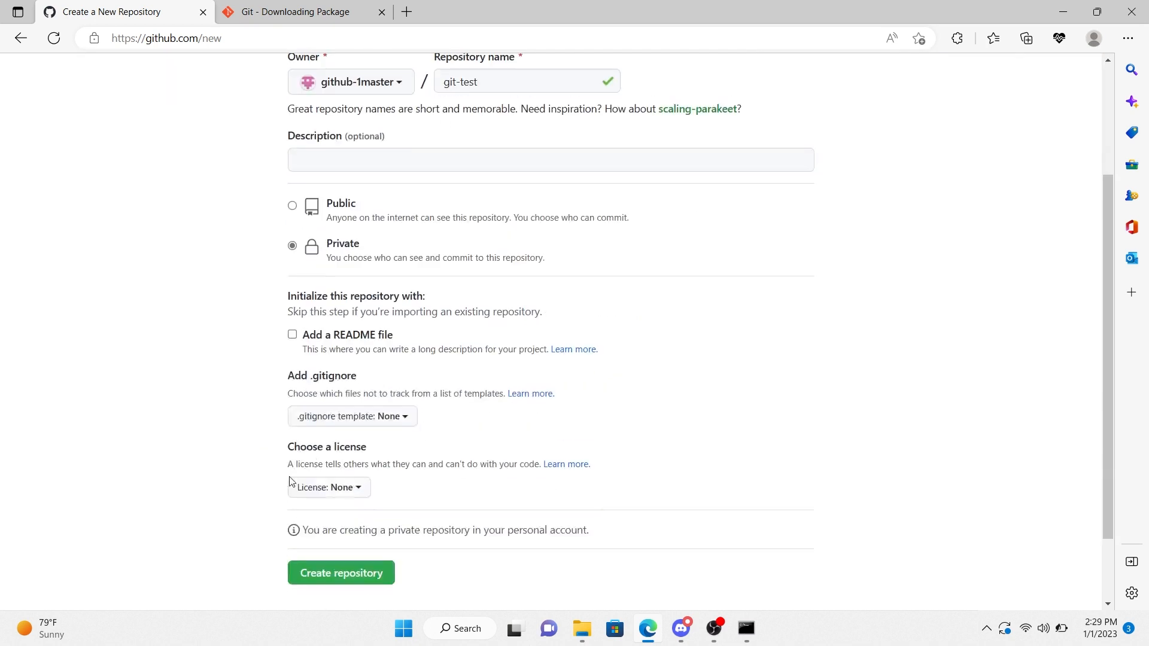
click(340, 574)
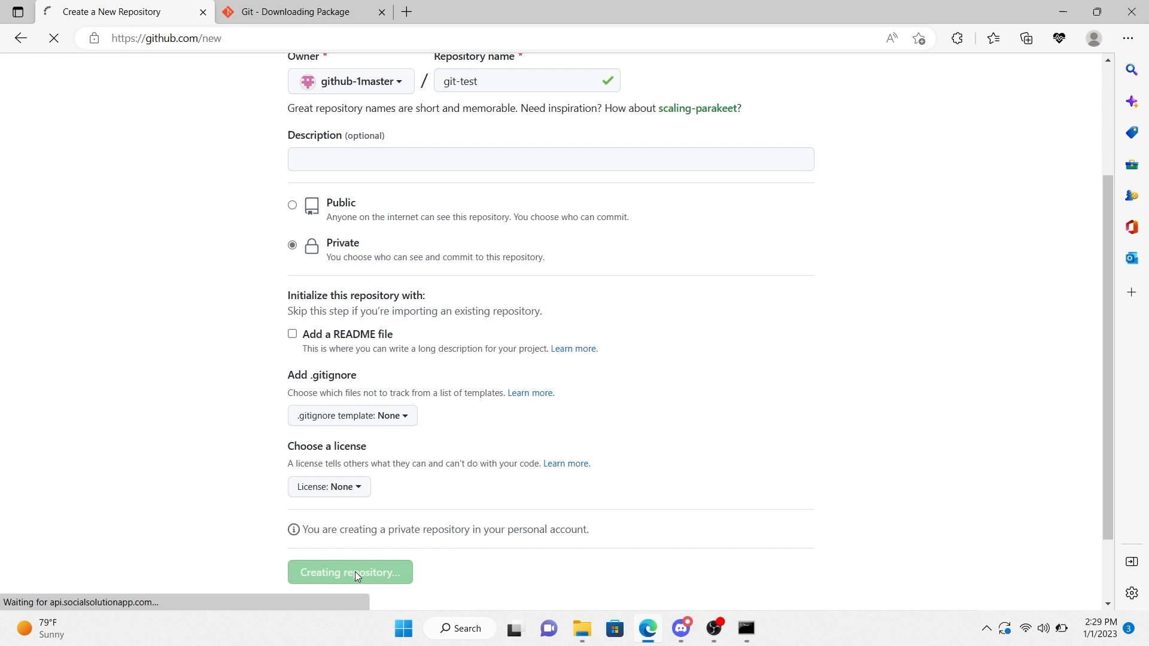
click(349, 573)
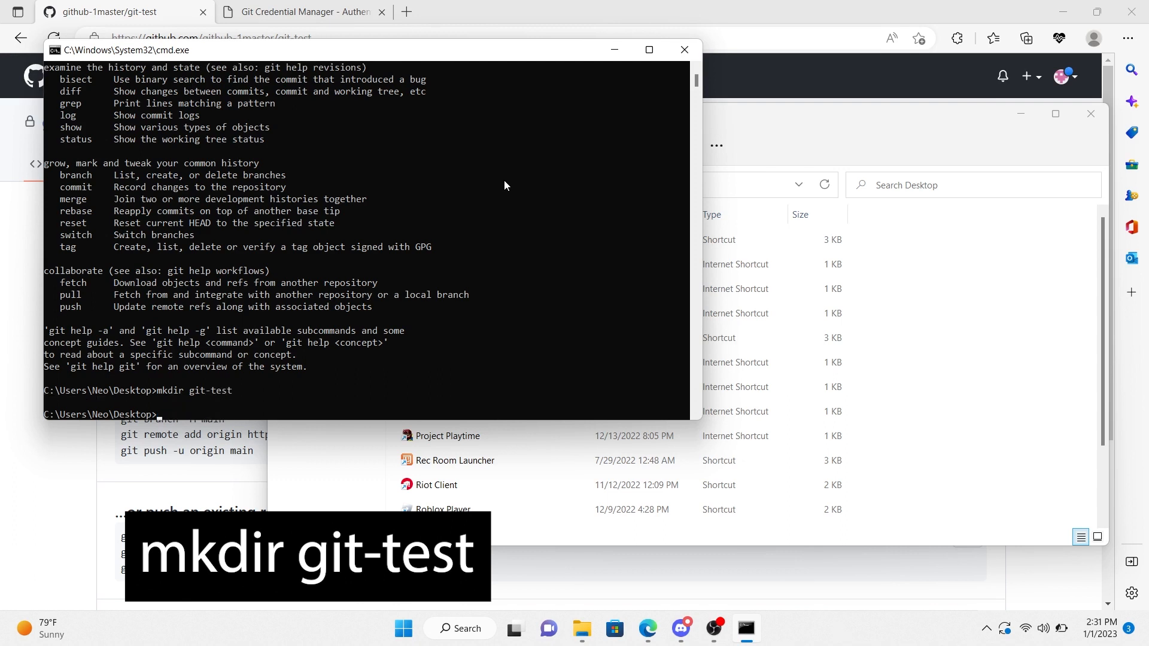
text(cd)
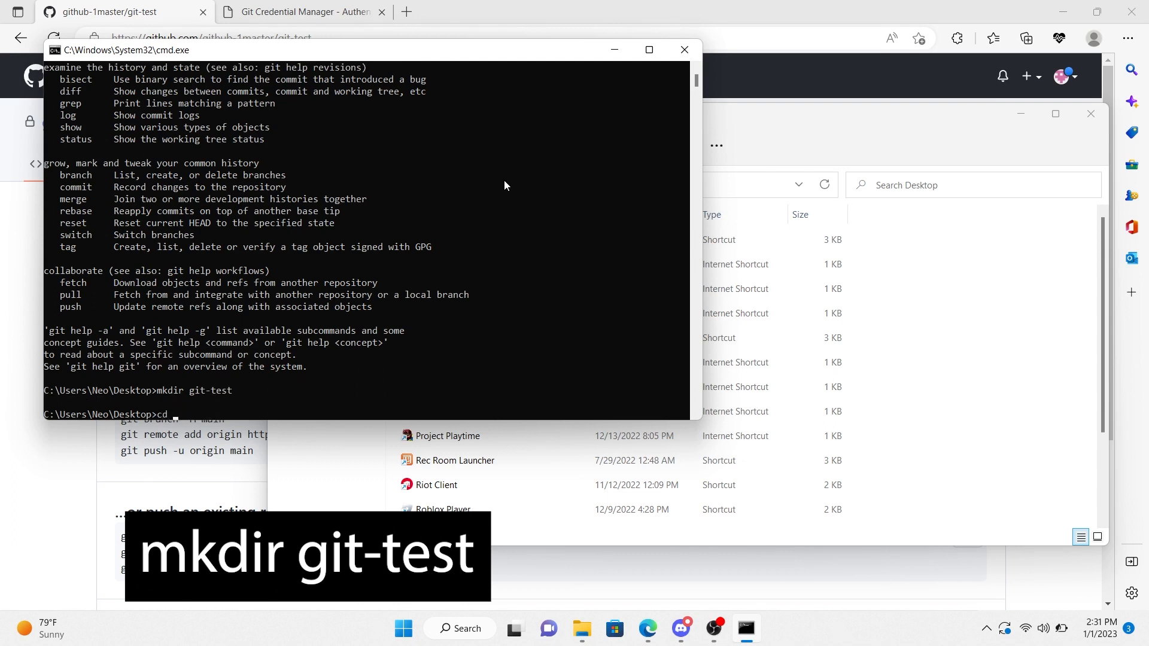
text(git-test)
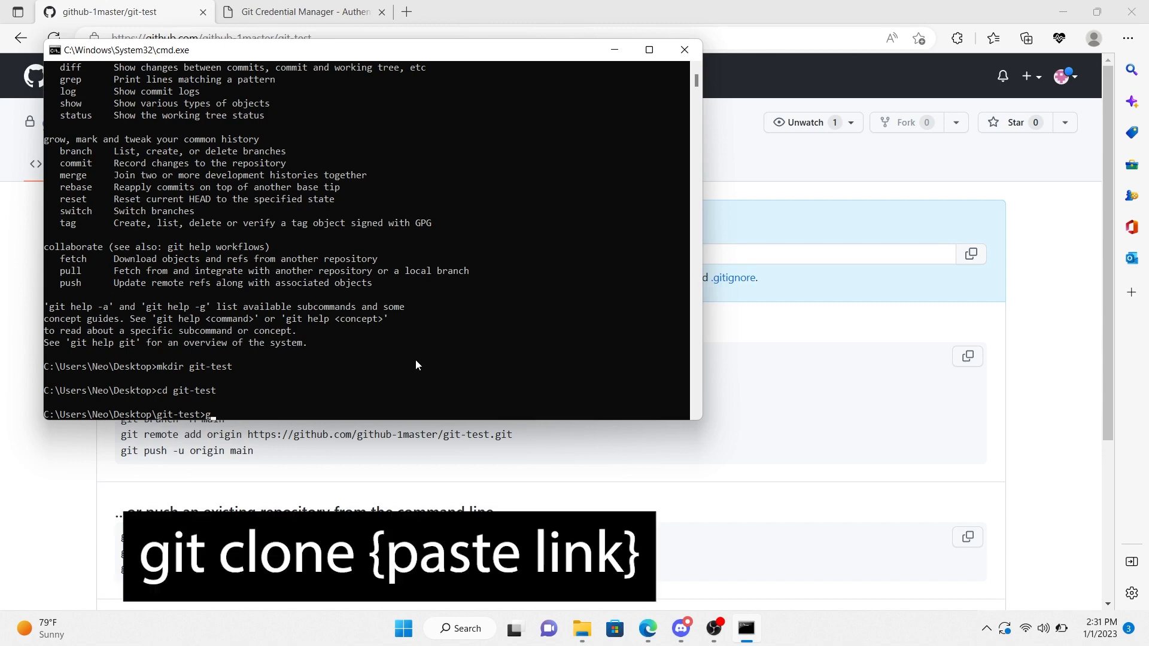
text(git clone https://github.com/github-1master/git-test.git)
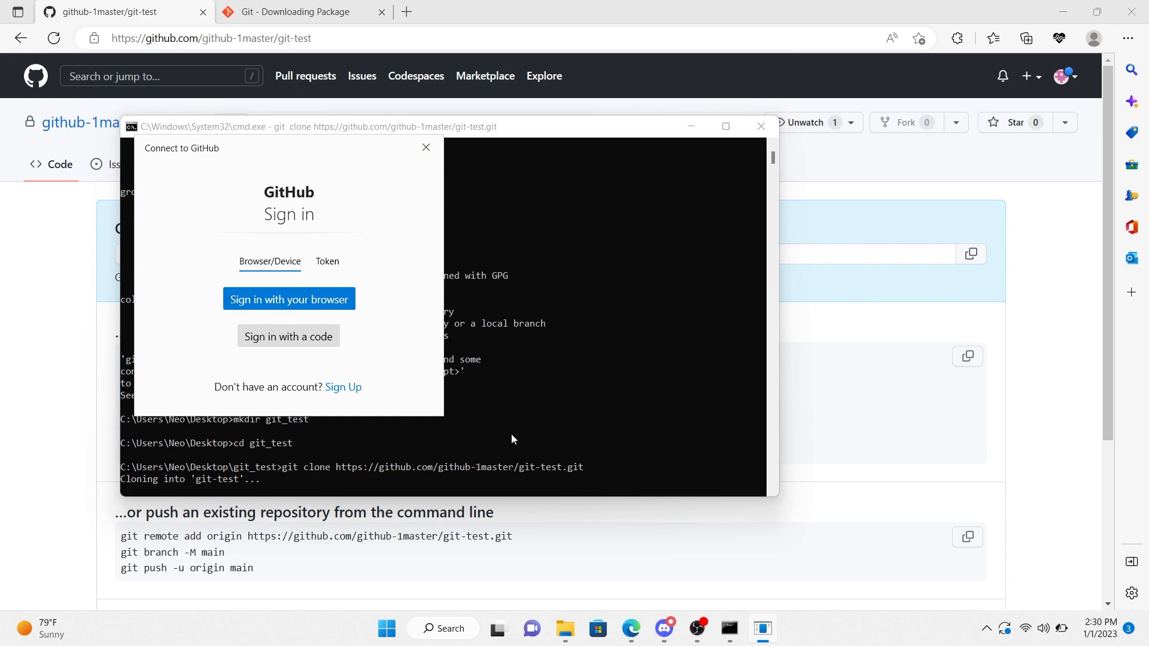
mouse_move(170, 316)
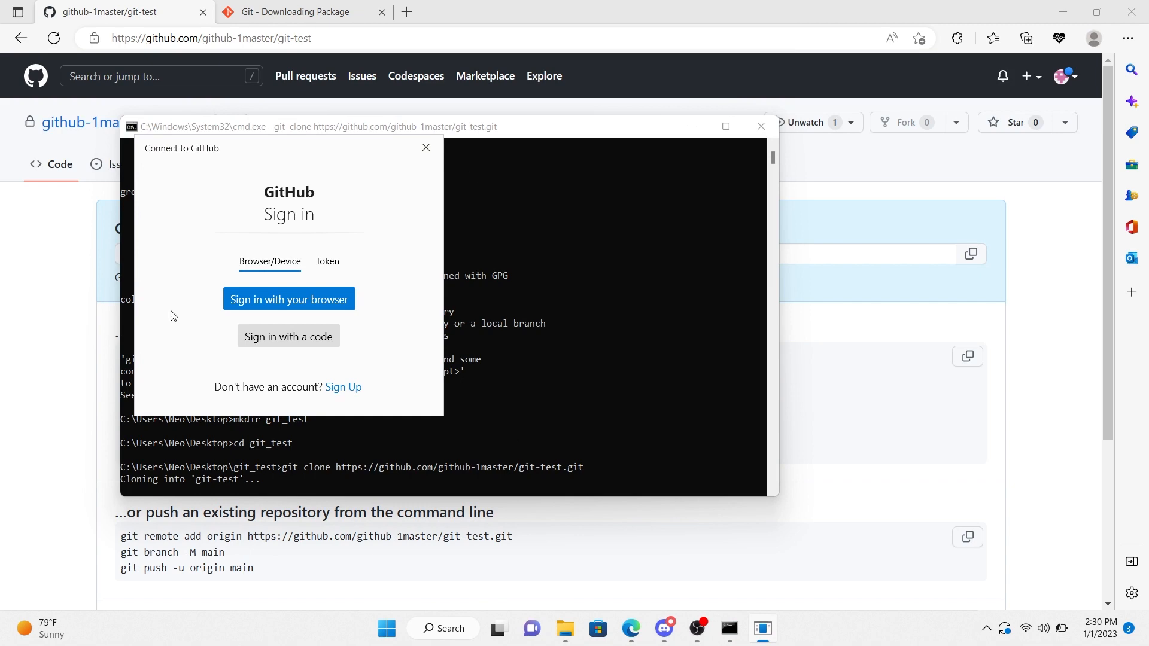
- Sign in through the browser and authorize GitCredentialManager so the clone finishes
click(425, 147)
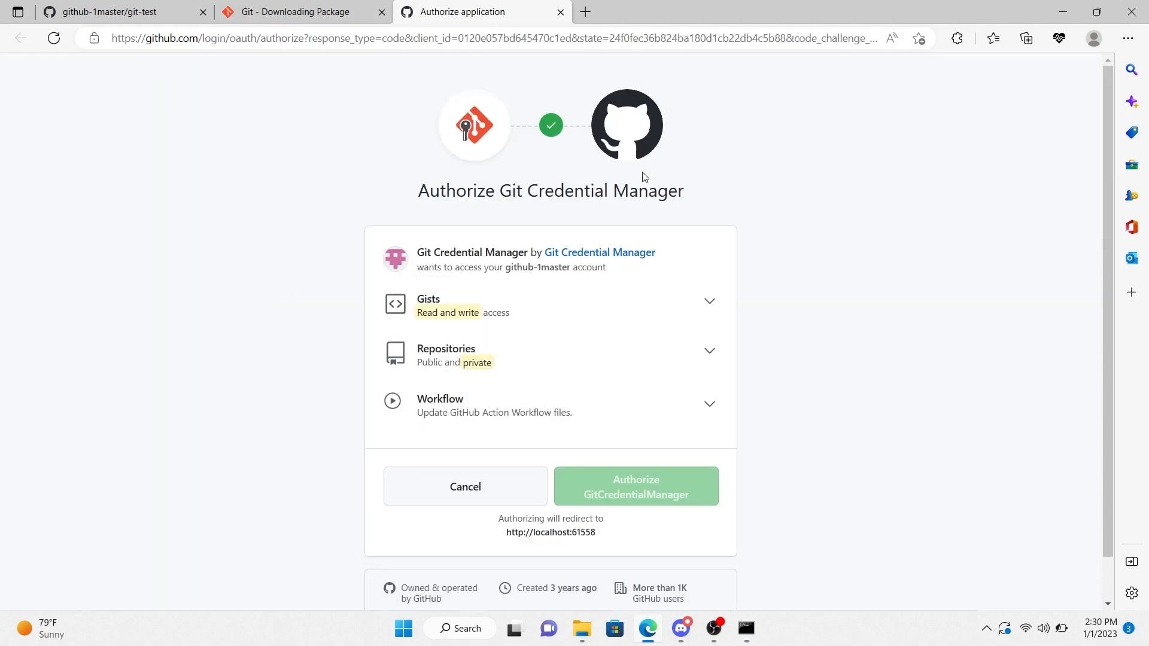
click(636, 486)
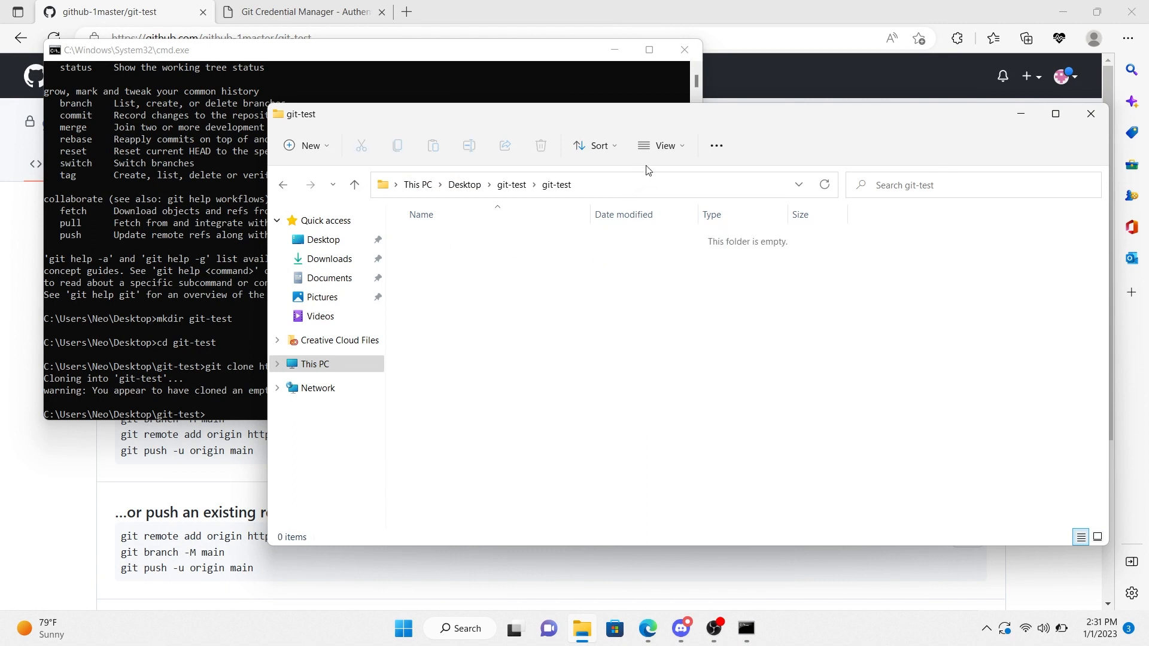
- Show hidden items in File Explorer and go up to the outer git-test folder
click(659, 145)
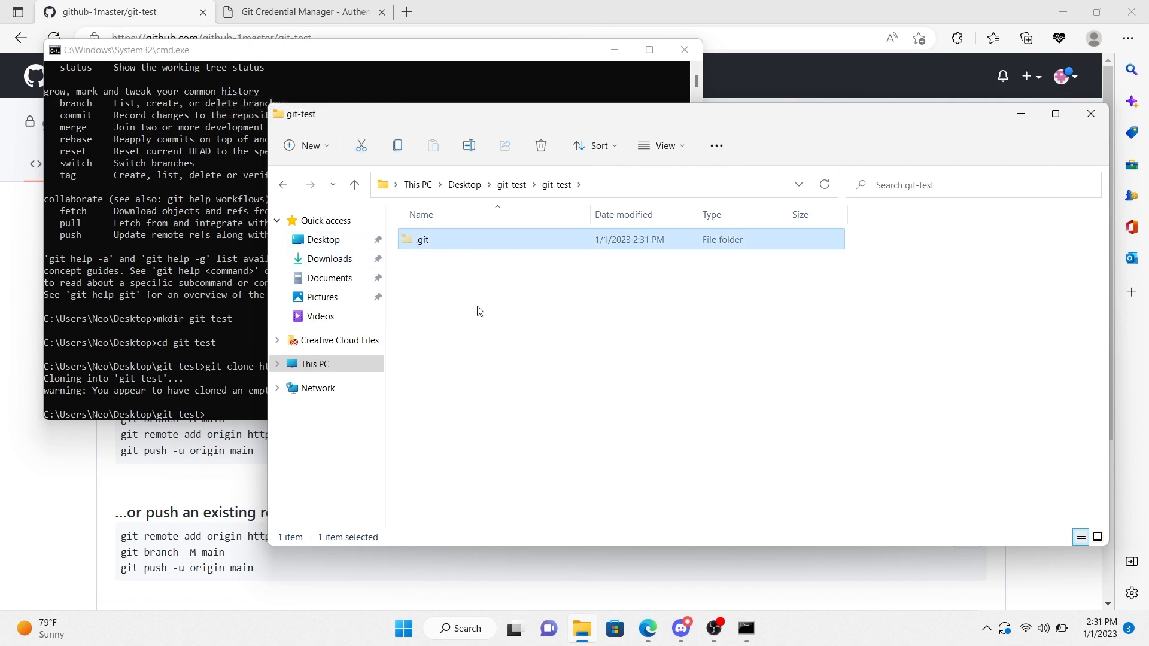
click(510, 184)
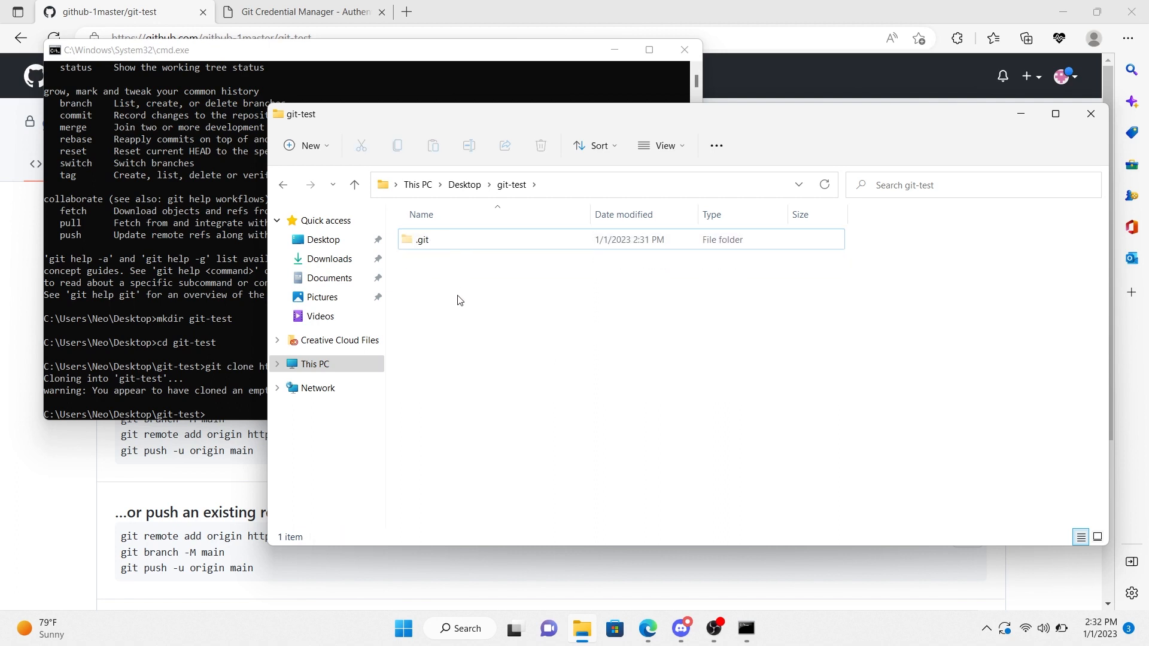
mouse_move(474, 369)
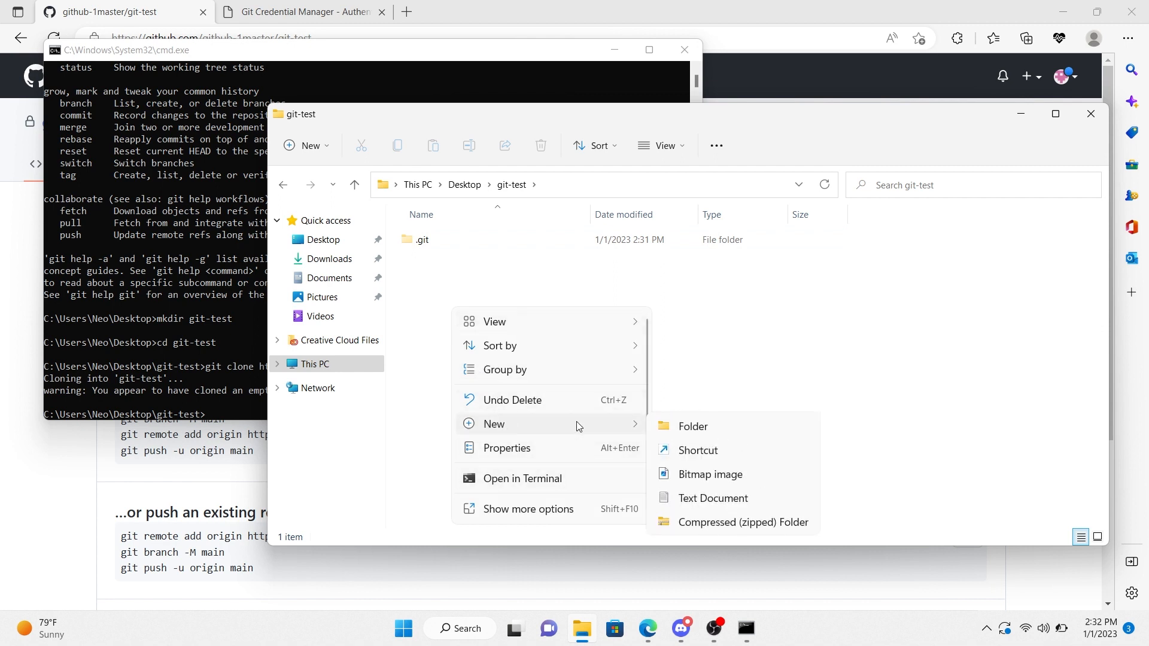
- Add a new text document named mariah_carey to the git-test folder
click(713, 498)
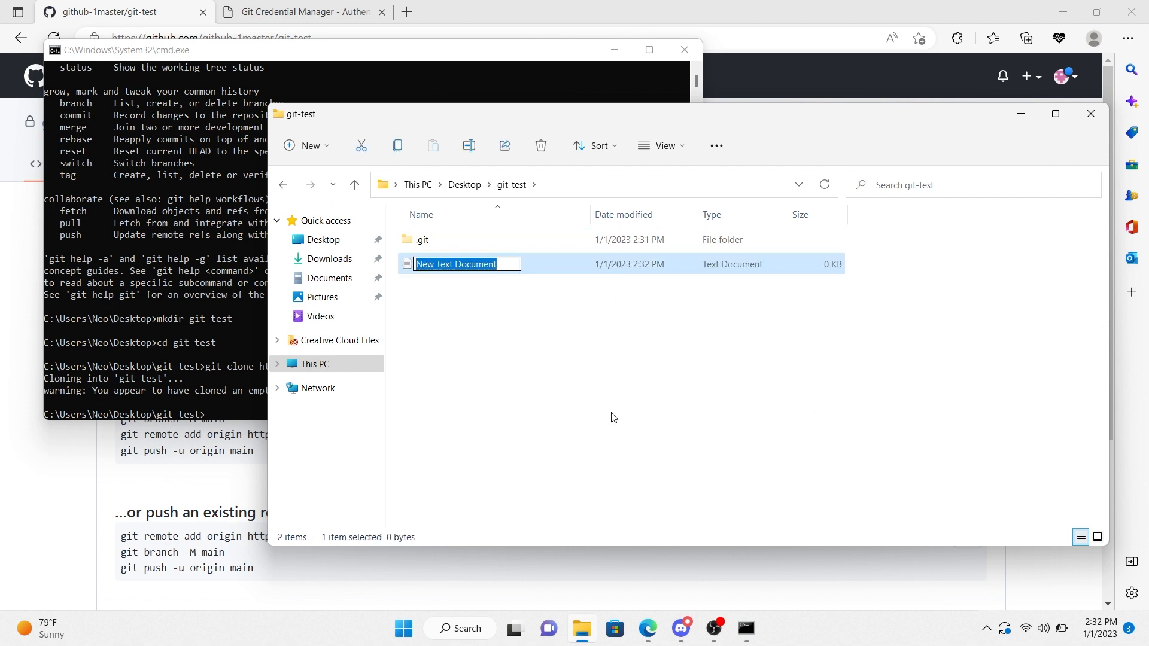
text(m)
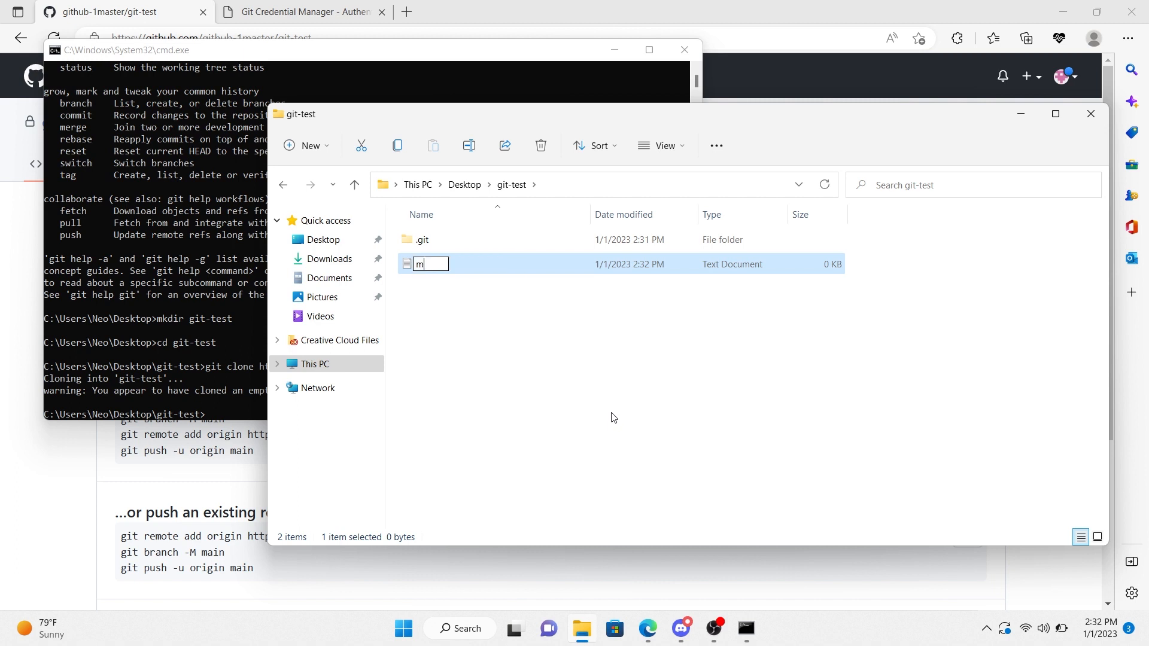
text(ariah_ca)
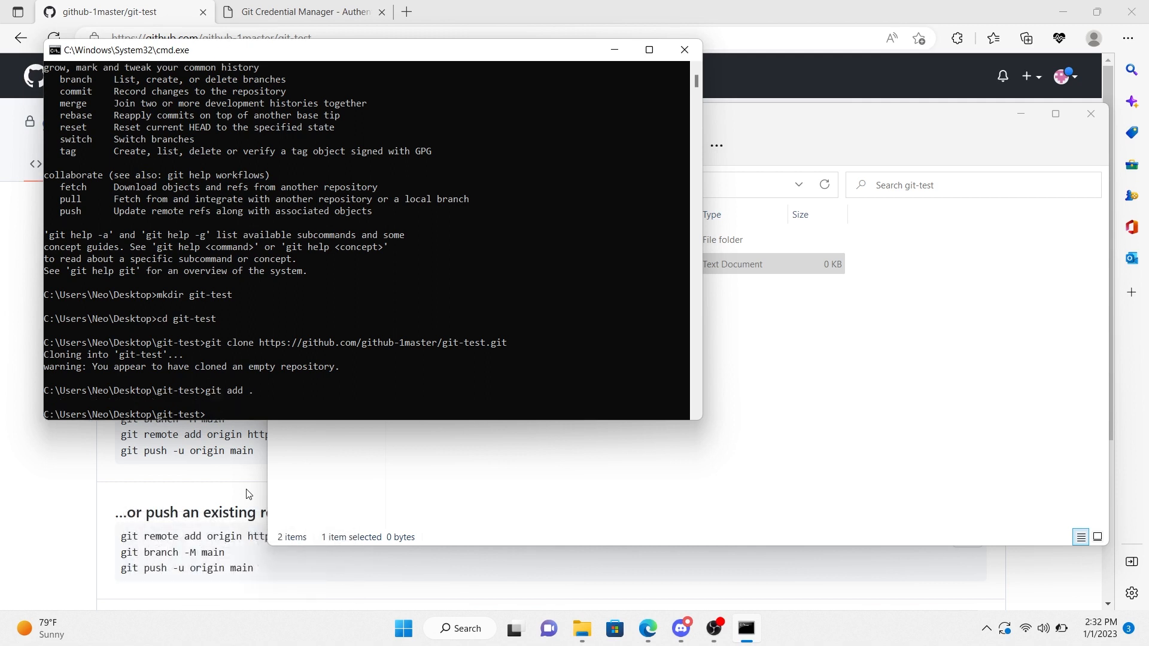
- Stage mariah_carey.txt, check git status, and commit it as 'test mariah carey'
text(g)
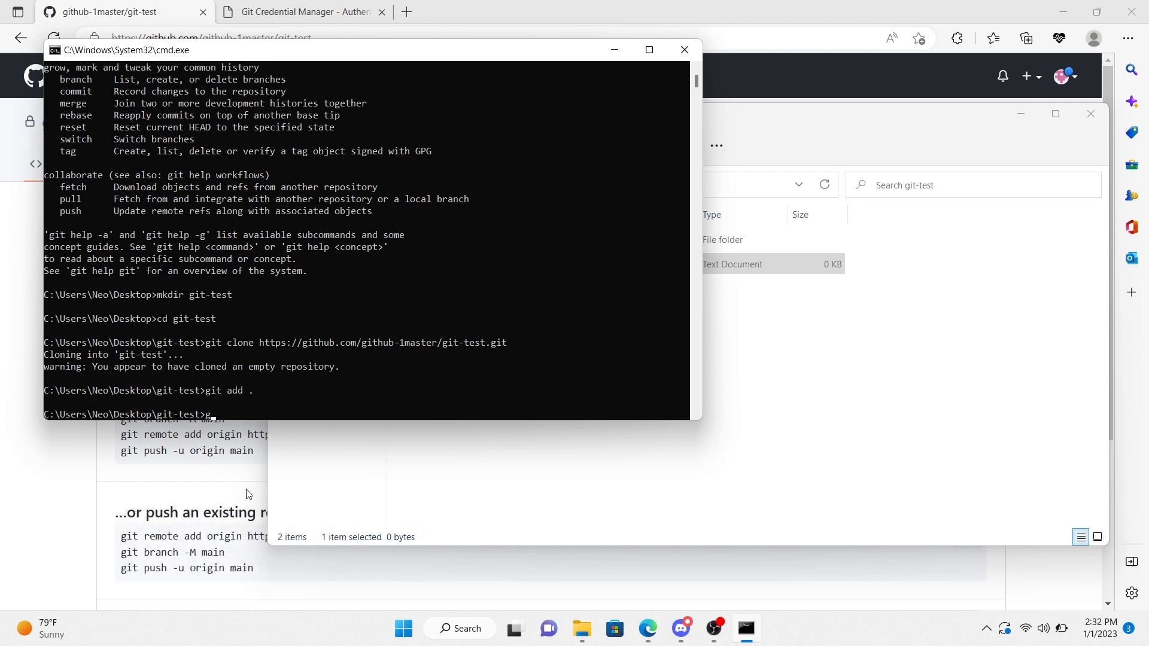
text(git status)
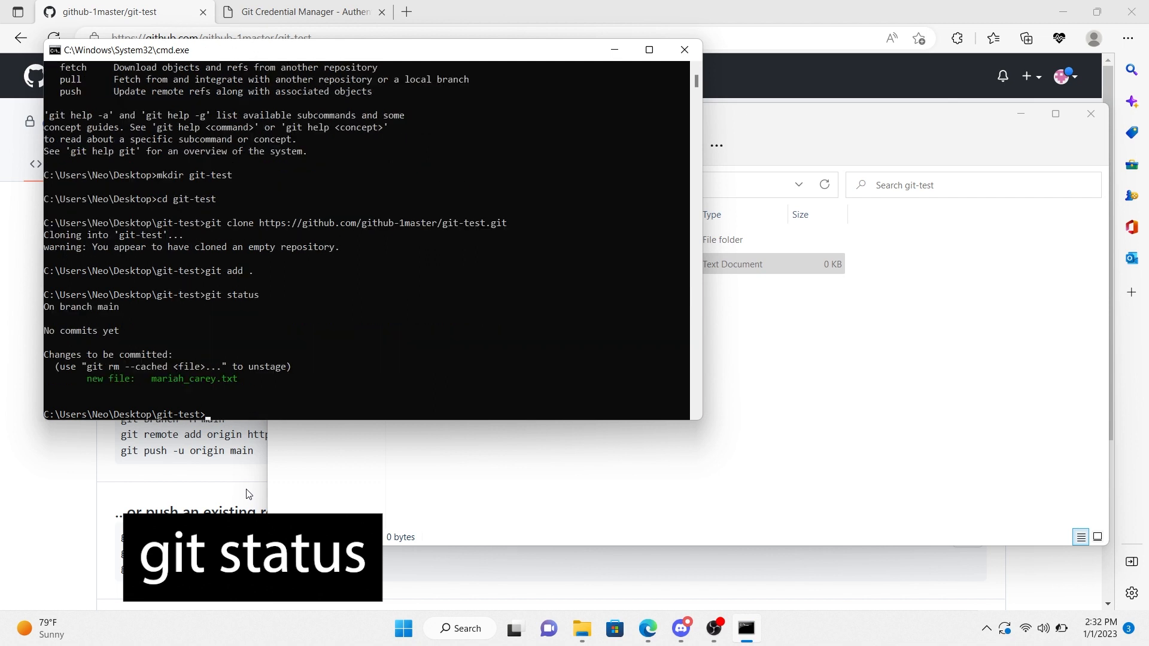
text(git commit -m ")
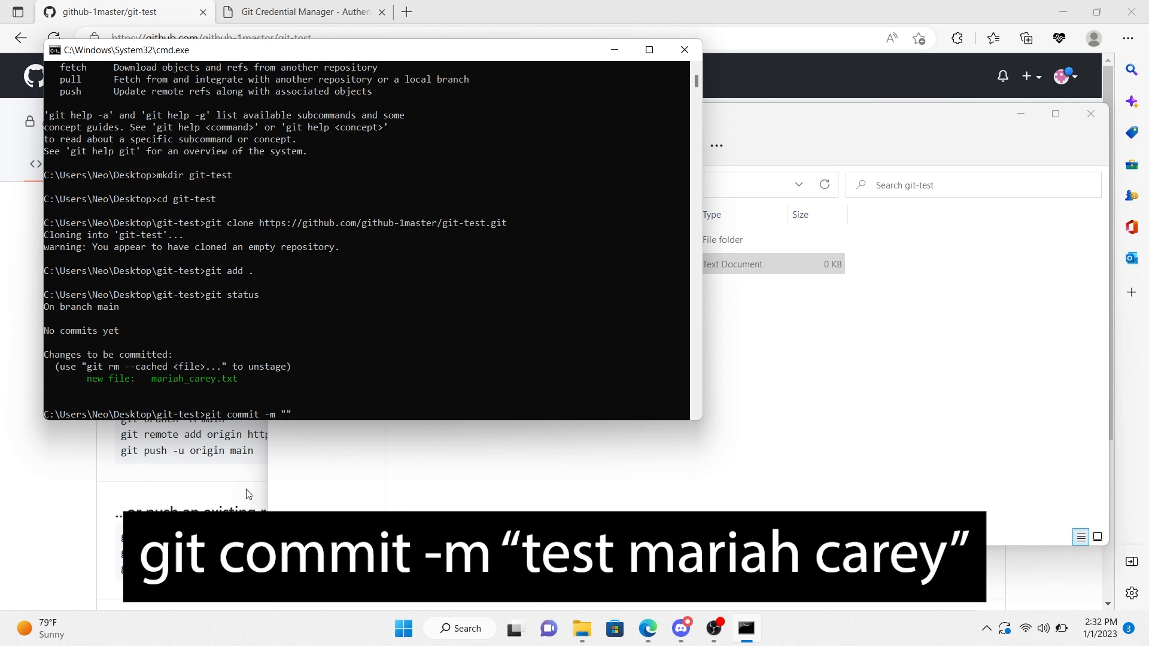
text(test mariah)
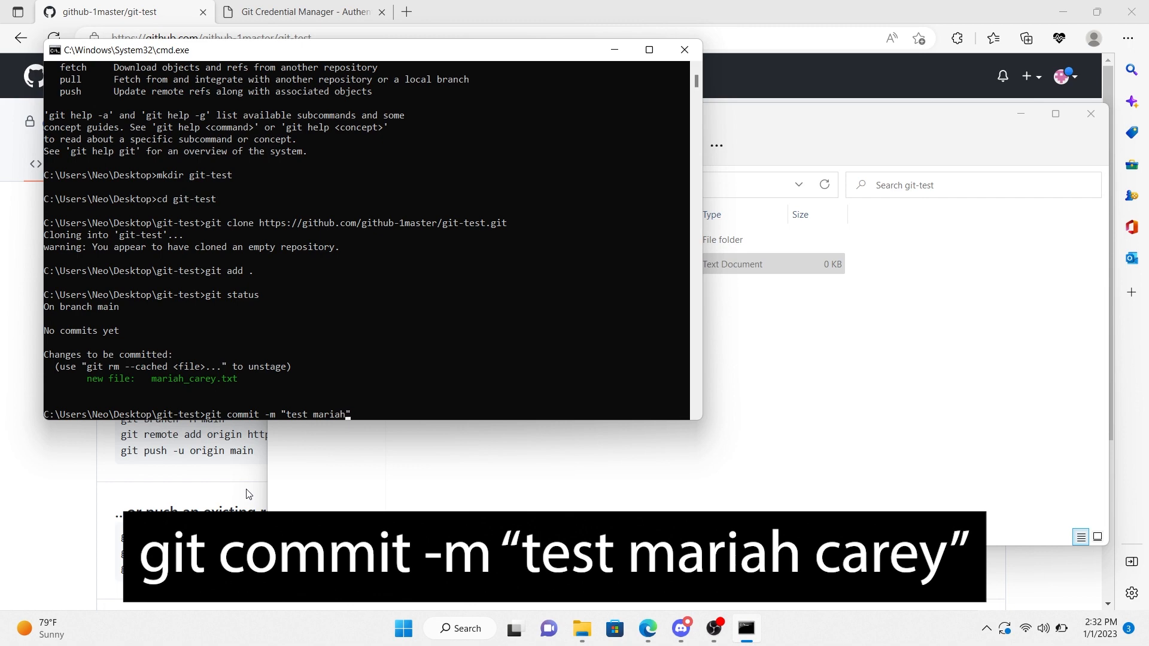
key(enter)
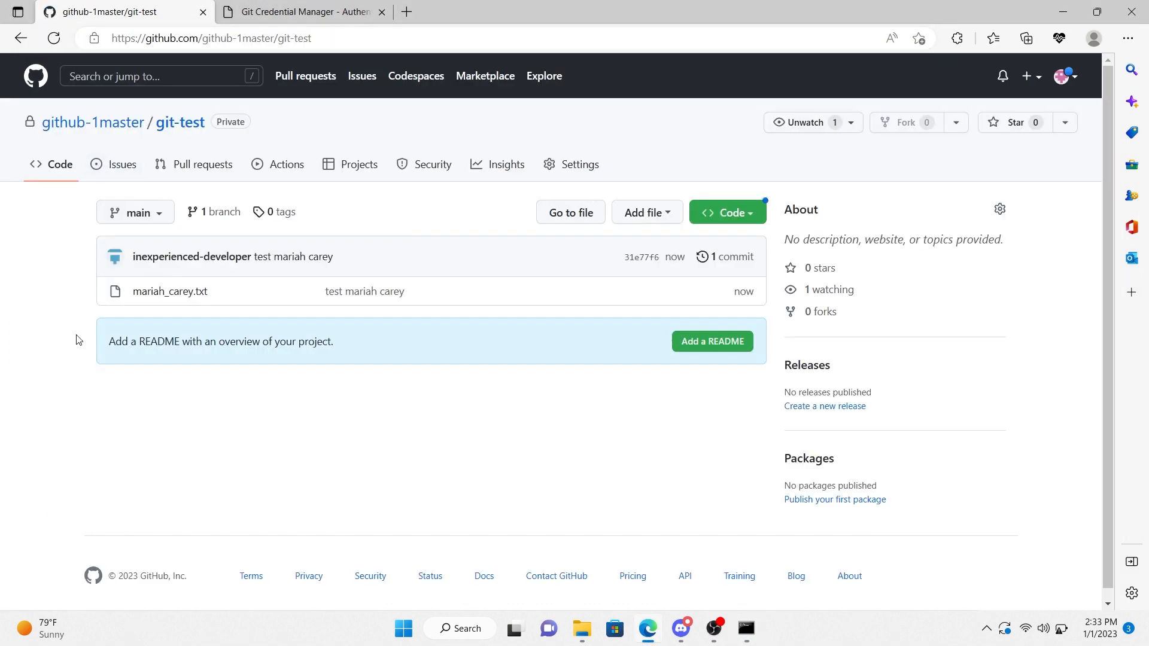
mouse_move(421, 301)
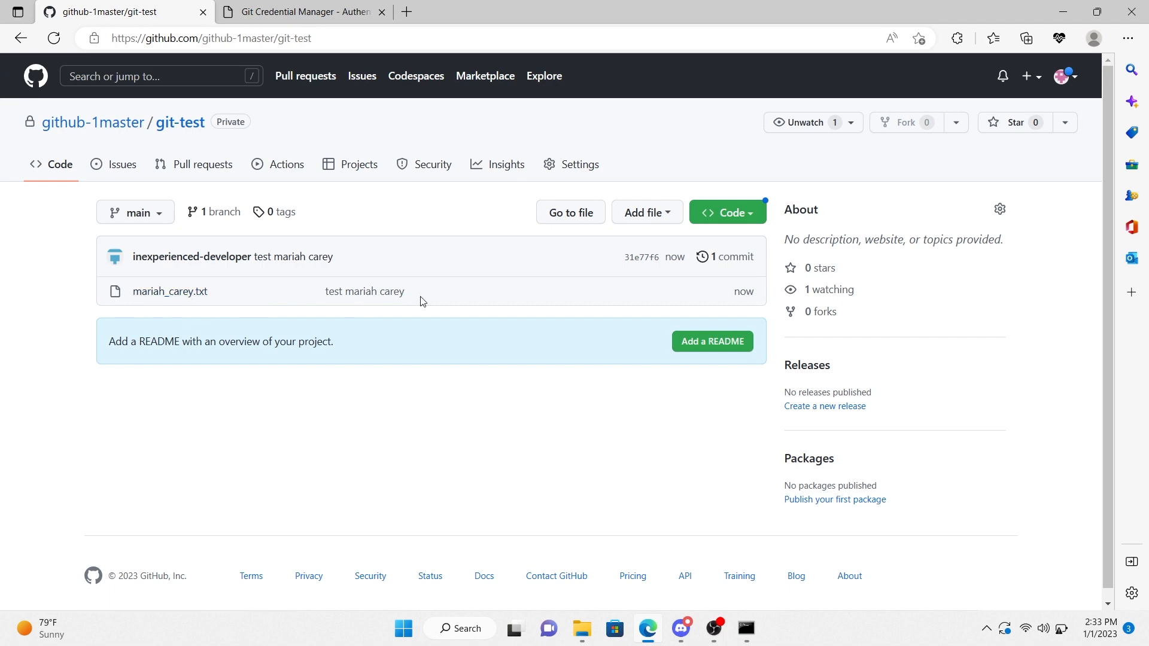
mouse_move(748, 303)
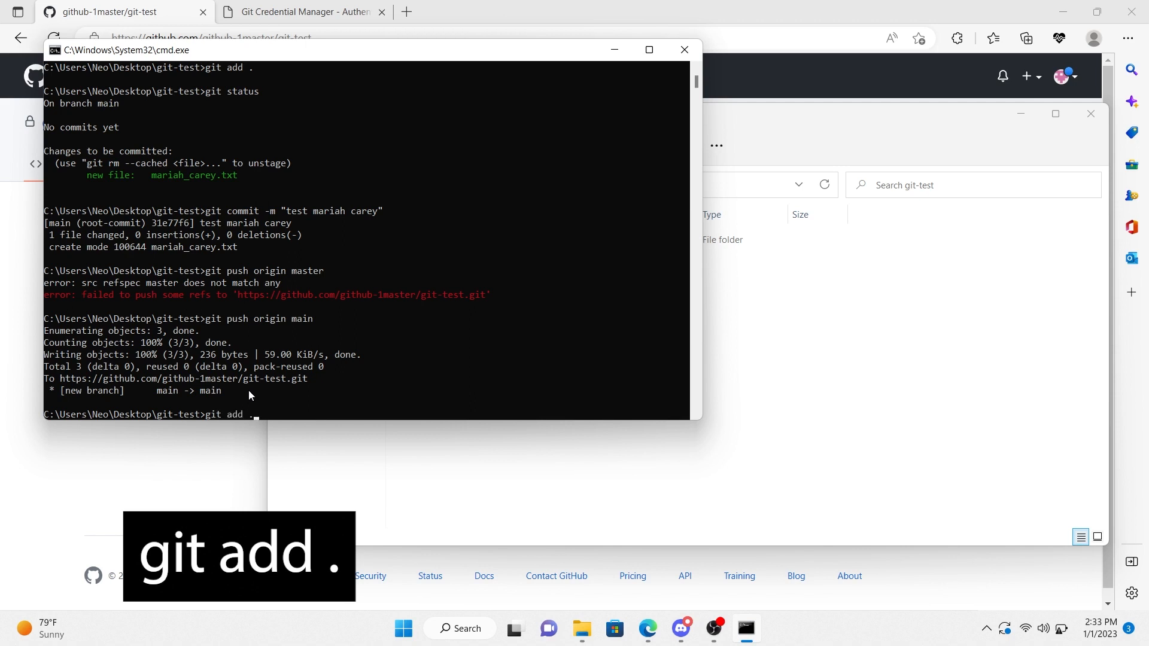
- Check git status for the staged deletion and type the commit 'bye mariah'
text(git status)
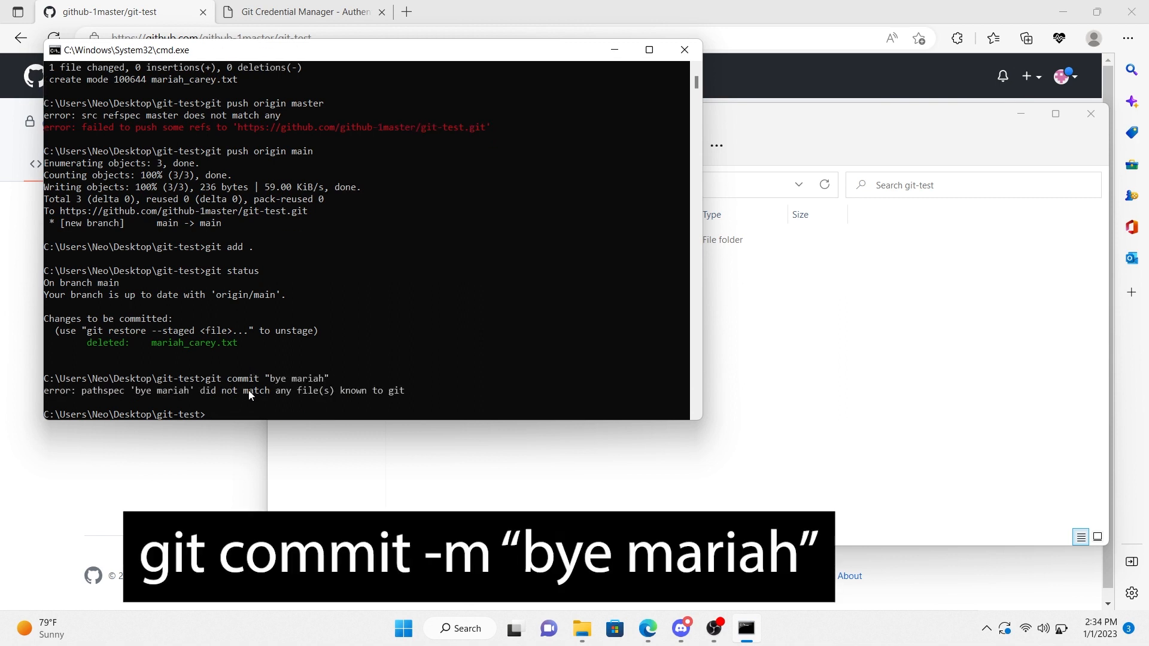
text(git commit -m "bye mariah")
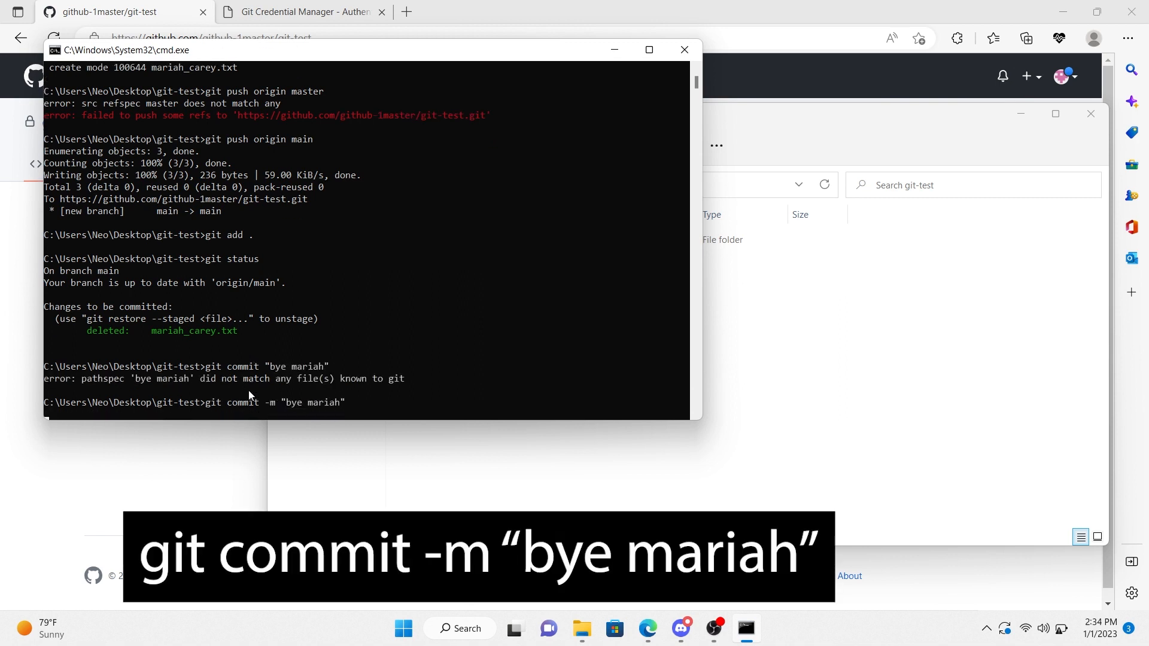